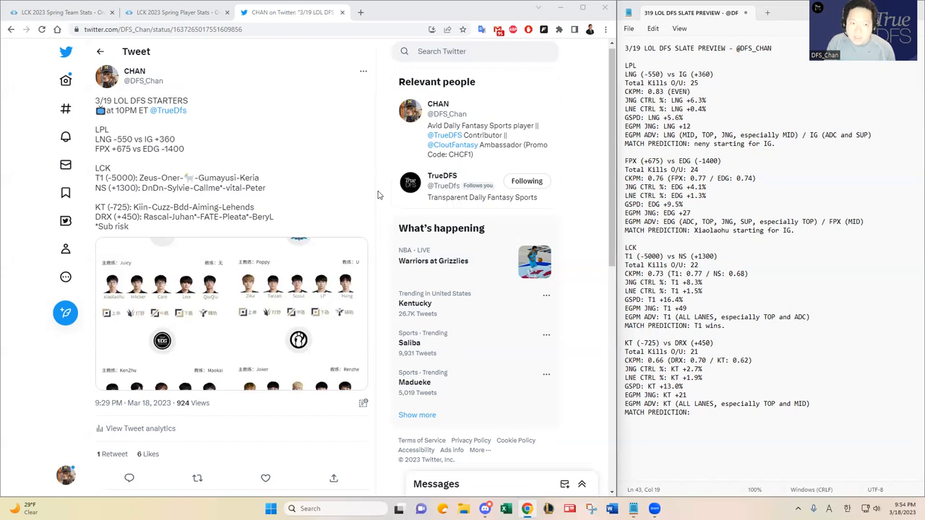
{"action": "mouse_move", "coordinate": [376, 199]}
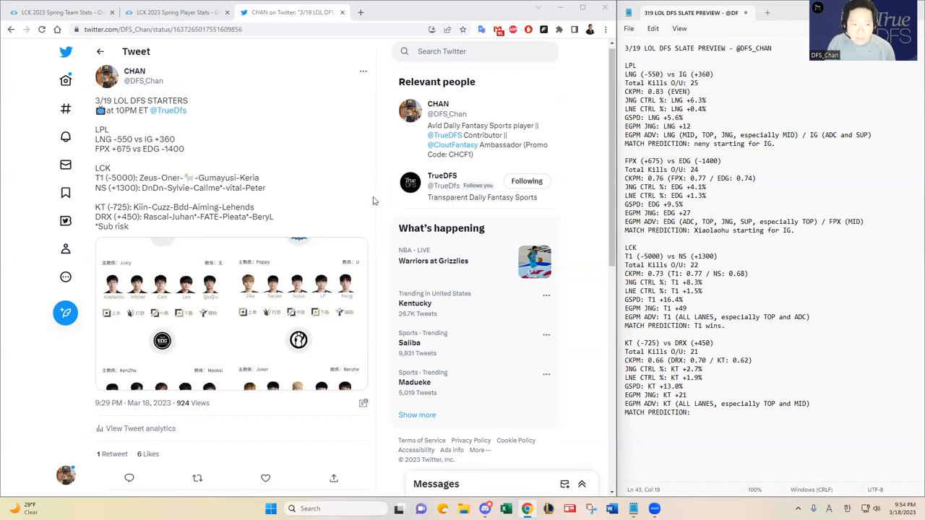
{"action": "mouse_move", "coordinate": [354, 203]}
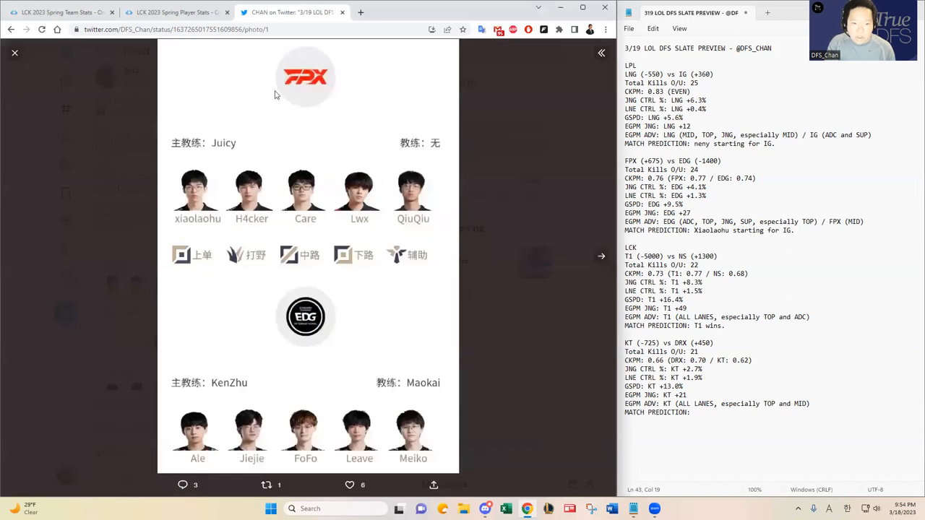
{"action": "mouse_move", "coordinate": [248, 135]}
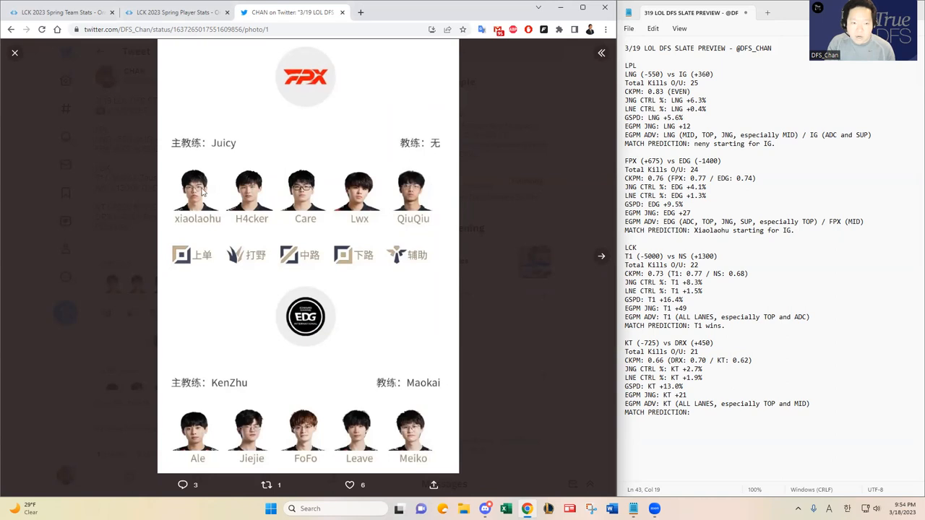
{"action": "mouse_move", "coordinate": [182, 217]}
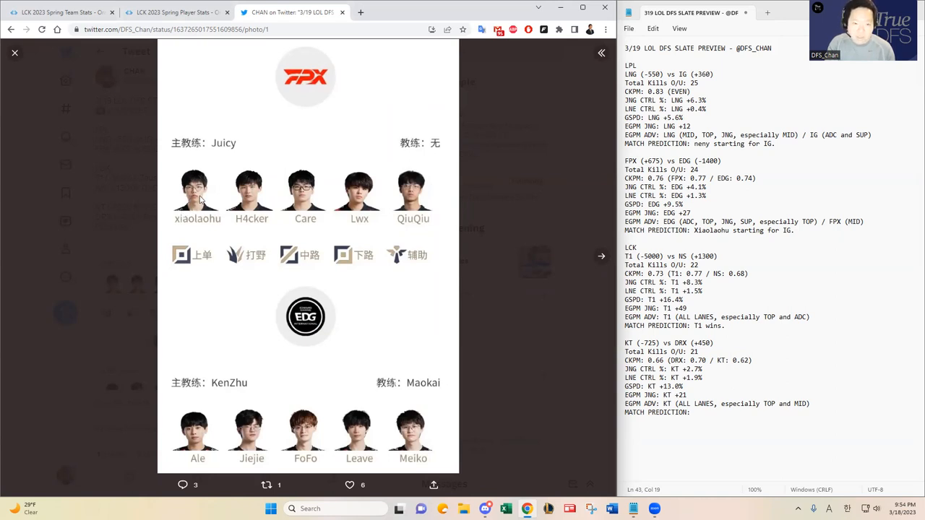
{"action": "mouse_move", "coordinate": [195, 210]}
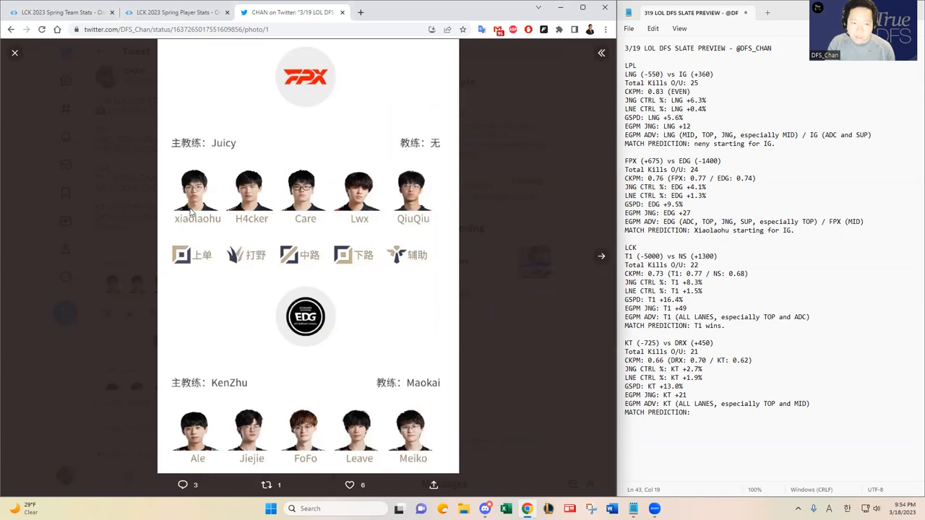
{"action": "mouse_move", "coordinate": [194, 211]}
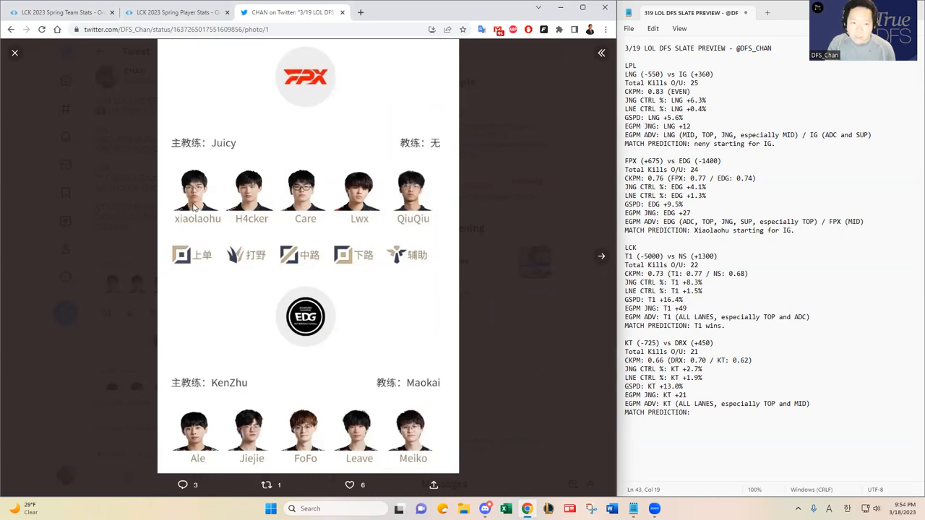
{"action": "mouse_move", "coordinate": [173, 202]}
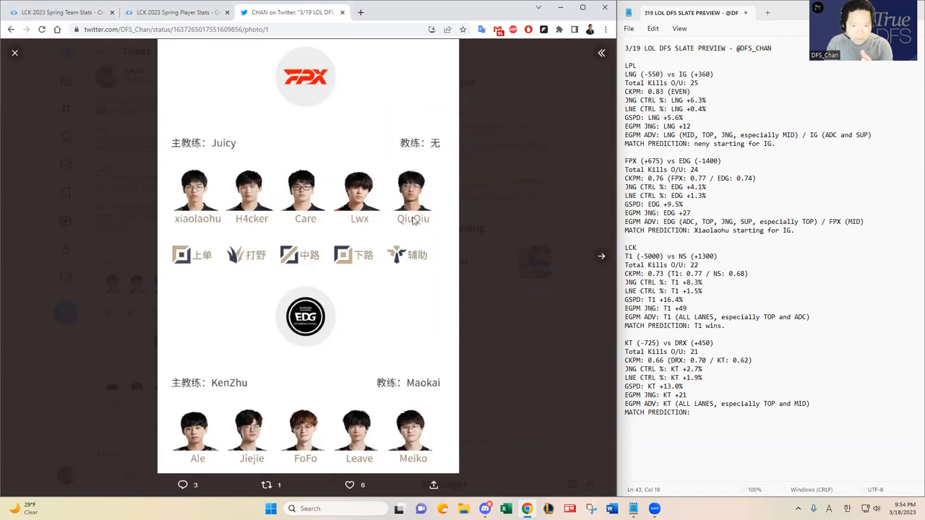
{"action": "mouse_move", "coordinate": [195, 427]}
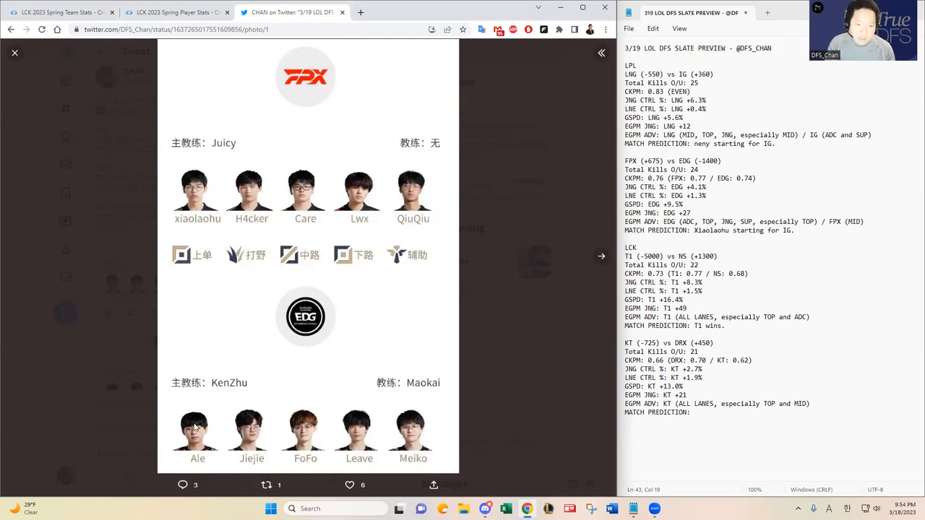
- Review the LNG vs IG starting lineup image, then close the viewer back to the starters tweet
{"action": "left_click", "coordinate": [15, 52]}
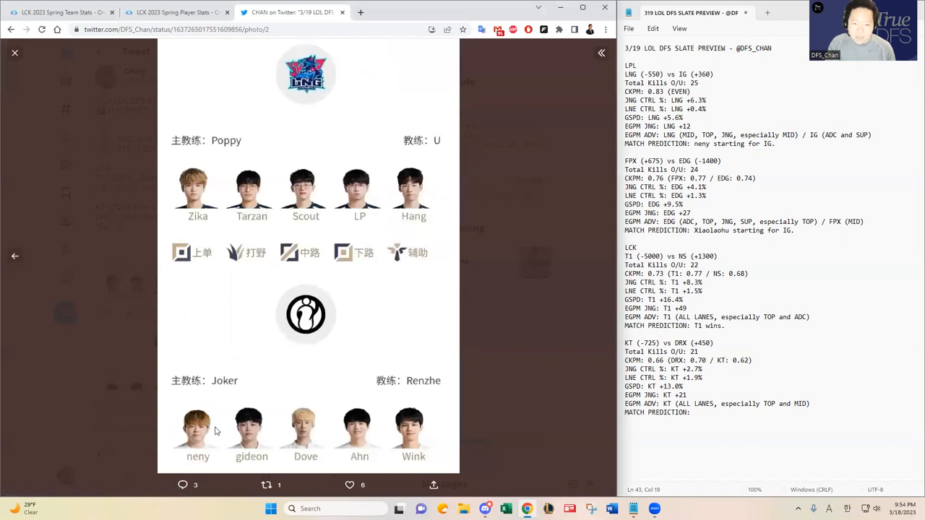
{"action": "mouse_move", "coordinate": [196, 448]}
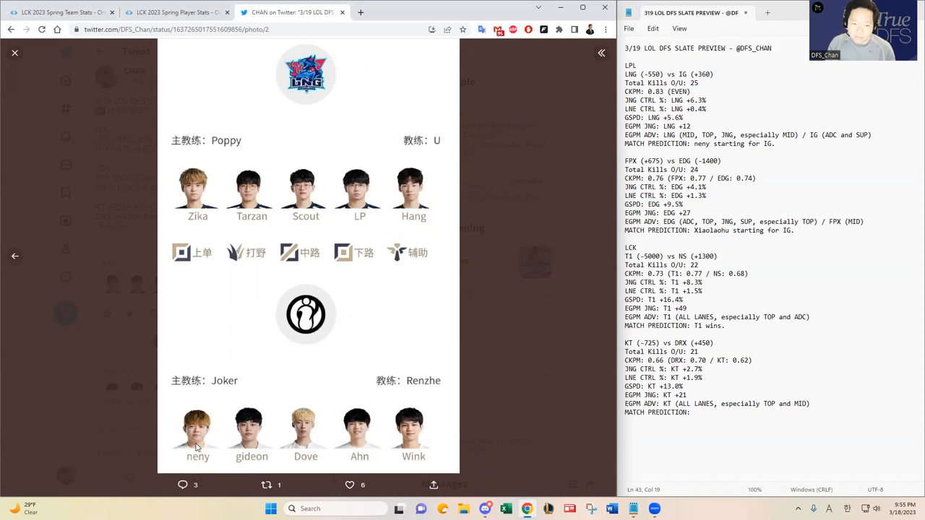
{"action": "mouse_move", "coordinate": [301, 341]}
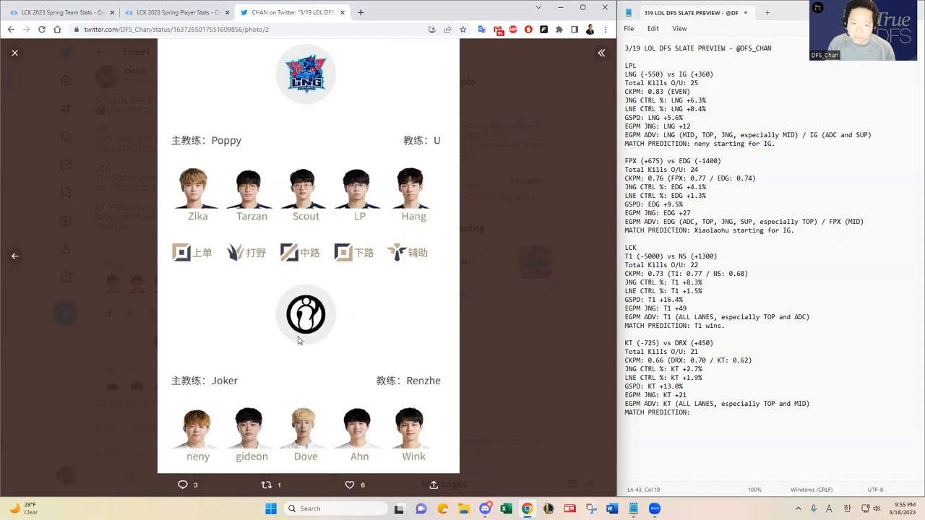
{"action": "mouse_move", "coordinate": [320, 324]}
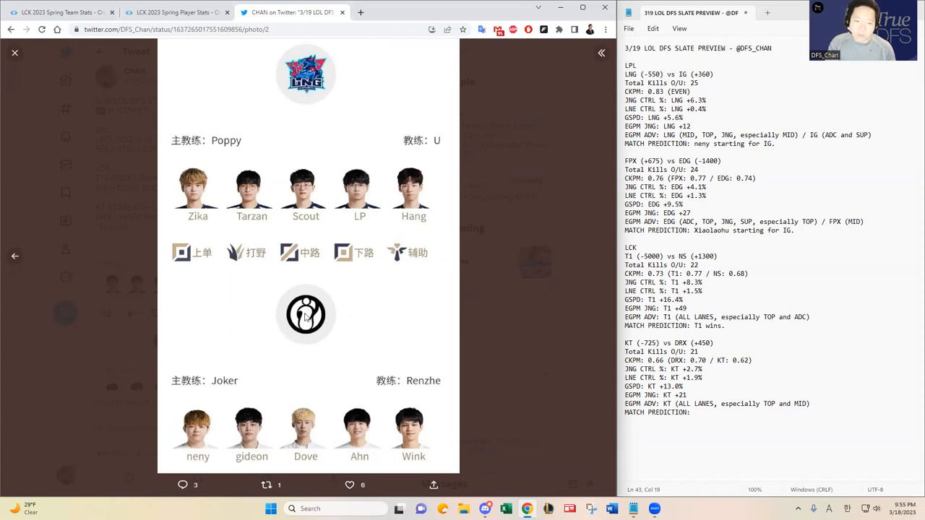
{"action": "mouse_move", "coordinate": [186, 431]}
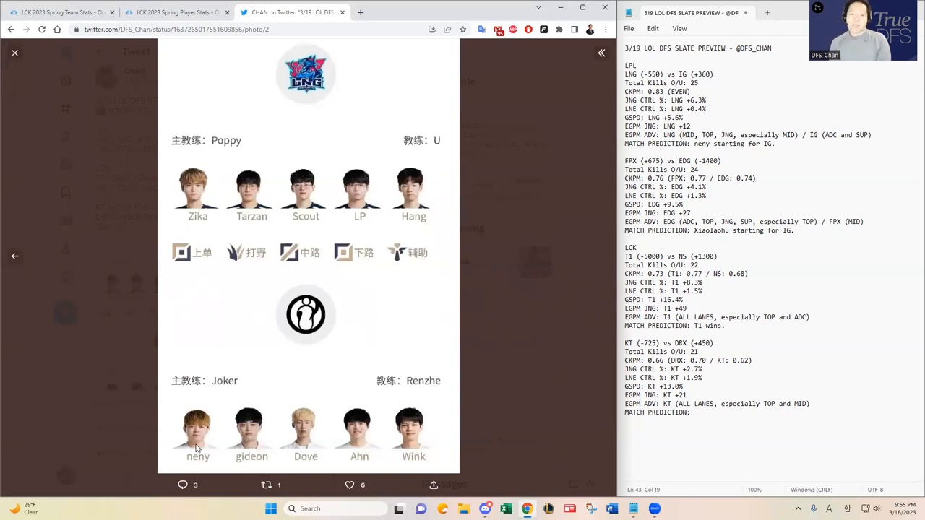
{"action": "mouse_move", "coordinate": [513, 216]}
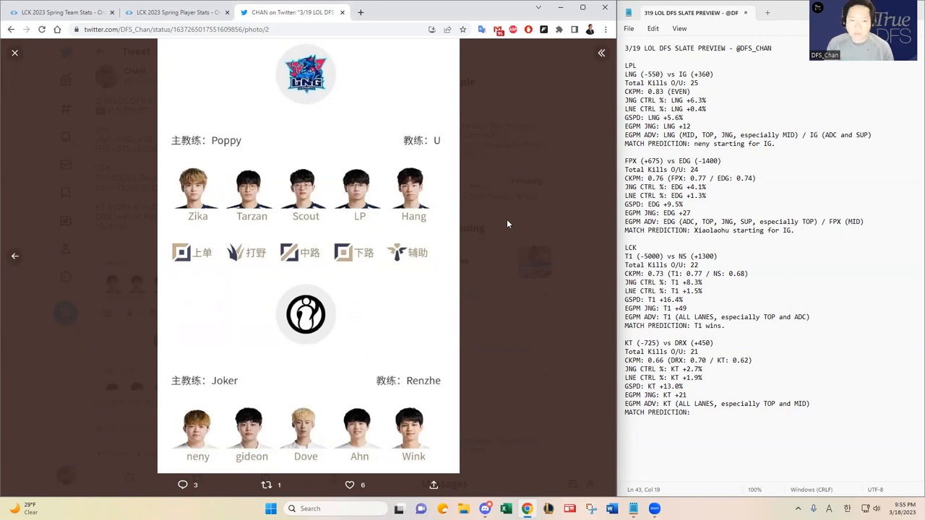
{"action": "left_click", "coordinate": [15, 52]}
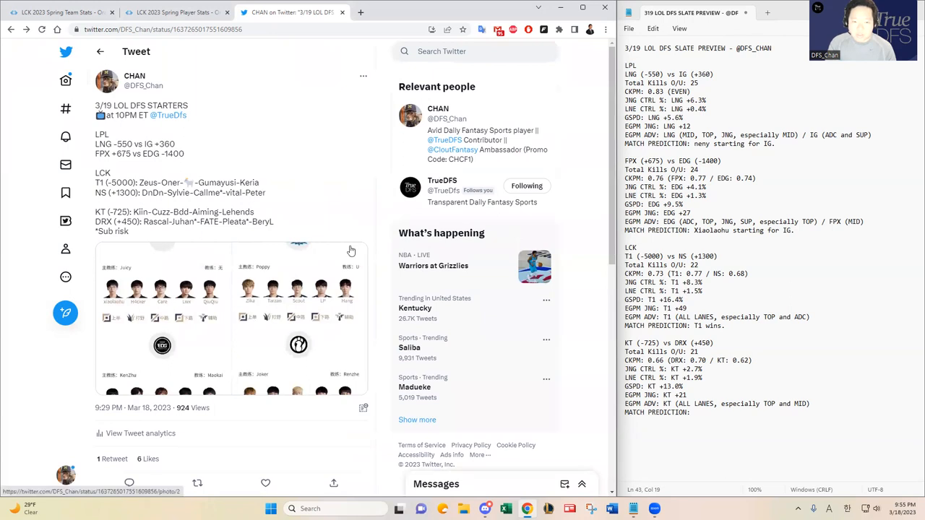
{"action": "mouse_move", "coordinate": [133, 175]}
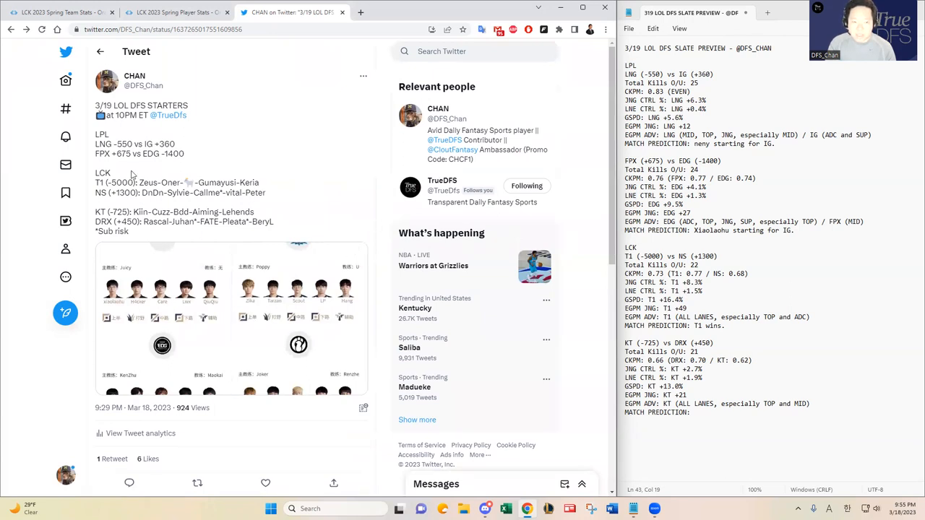
- Select text across the FPX vs EDG starters area of the tweet
{"action": "left_click_drag", "start_coordinate": [96, 172], "coordinate": [273, 223]}
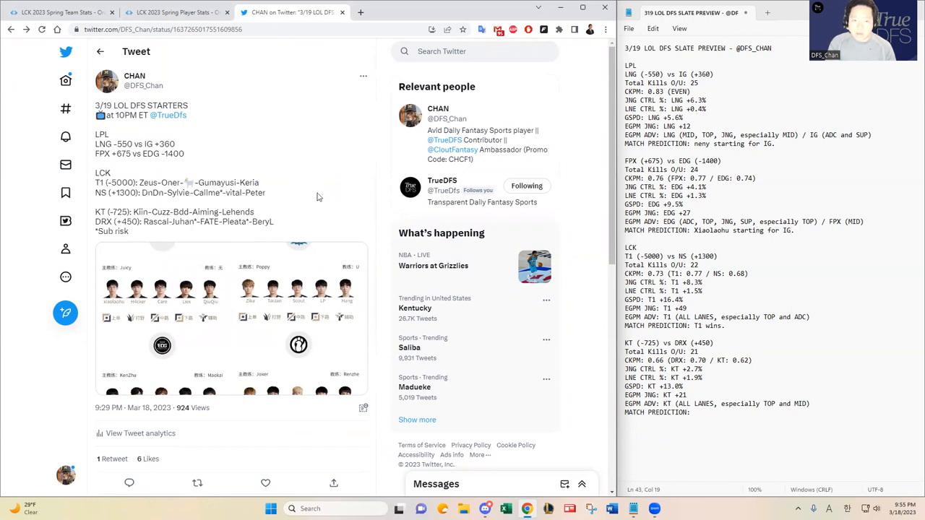
{"action": "mouse_move", "coordinate": [383, 180]}
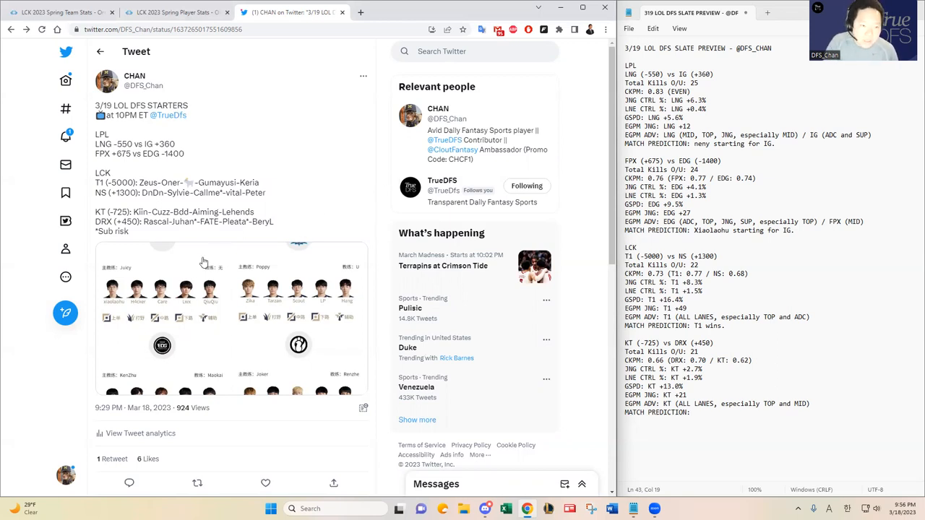
{"action": "mouse_move", "coordinate": [88, 148]}
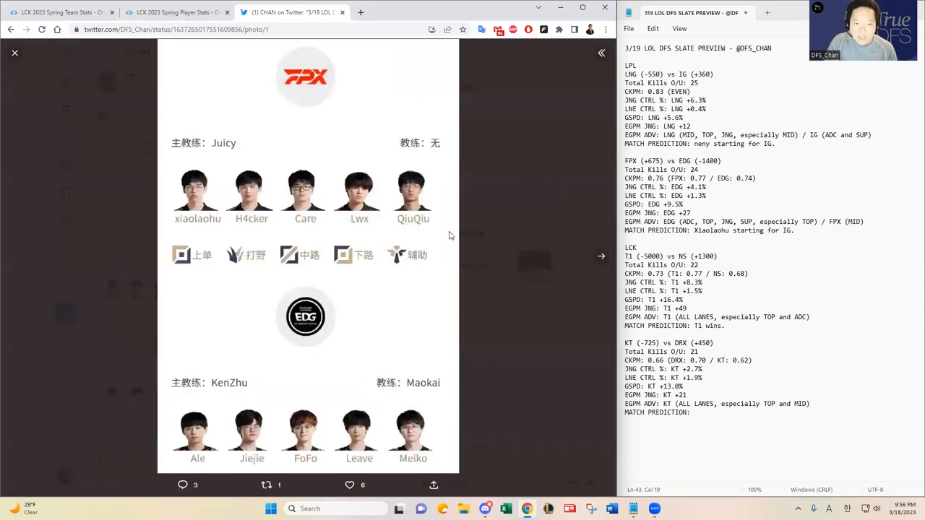
{"action": "left_click", "coordinate": [601, 256]}
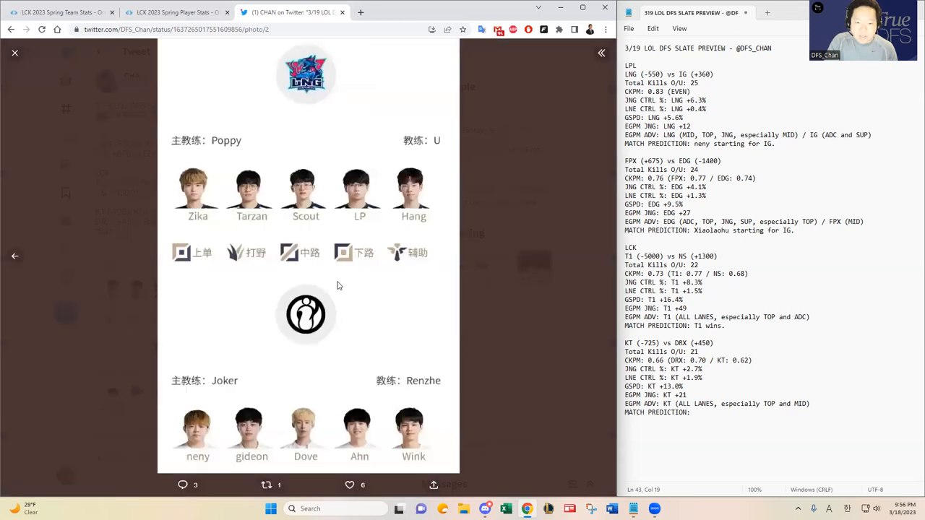
{"action": "mouse_move", "coordinate": [468, 225]}
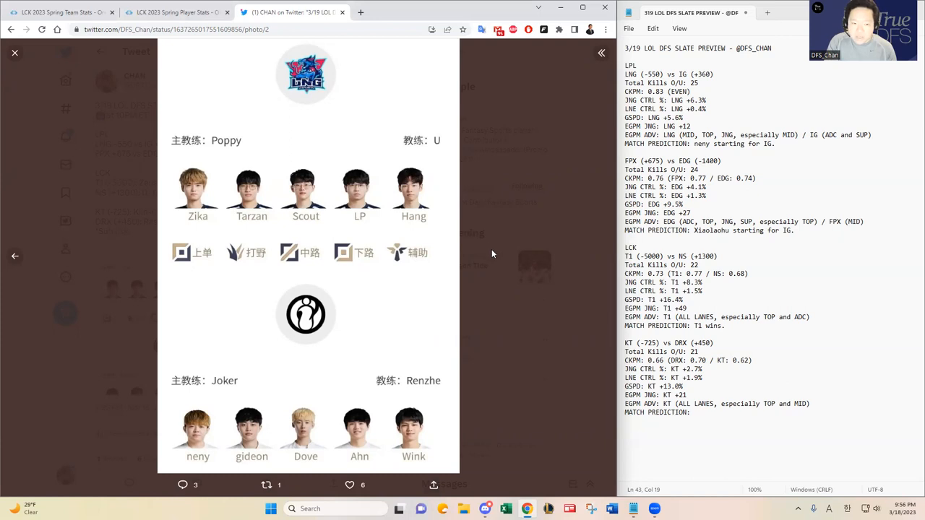
{"action": "mouse_move", "coordinate": [234, 227]}
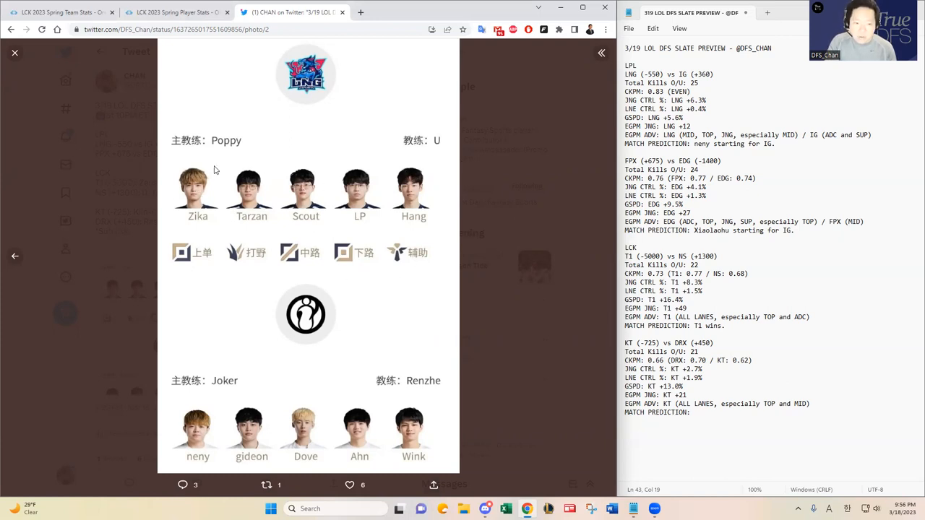
{"action": "mouse_move", "coordinate": [354, 231]}
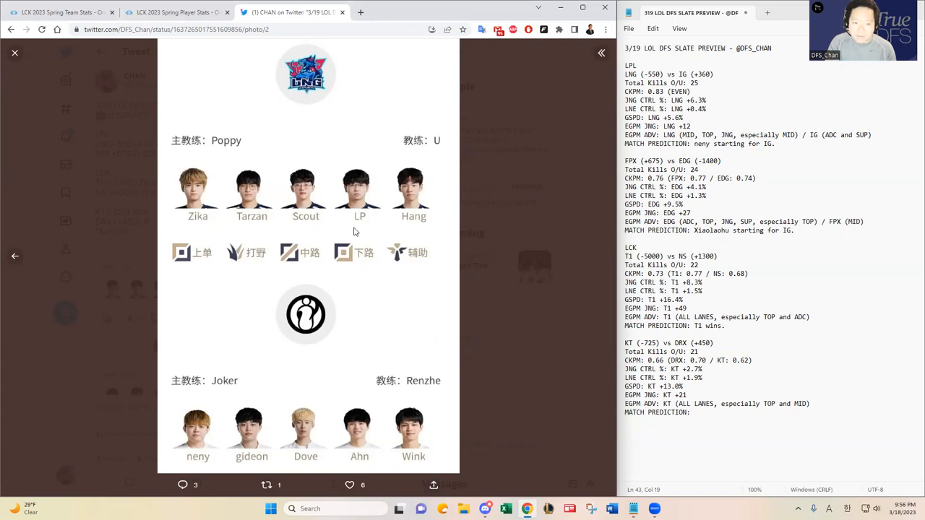
{"action": "mouse_move", "coordinate": [253, 219]}
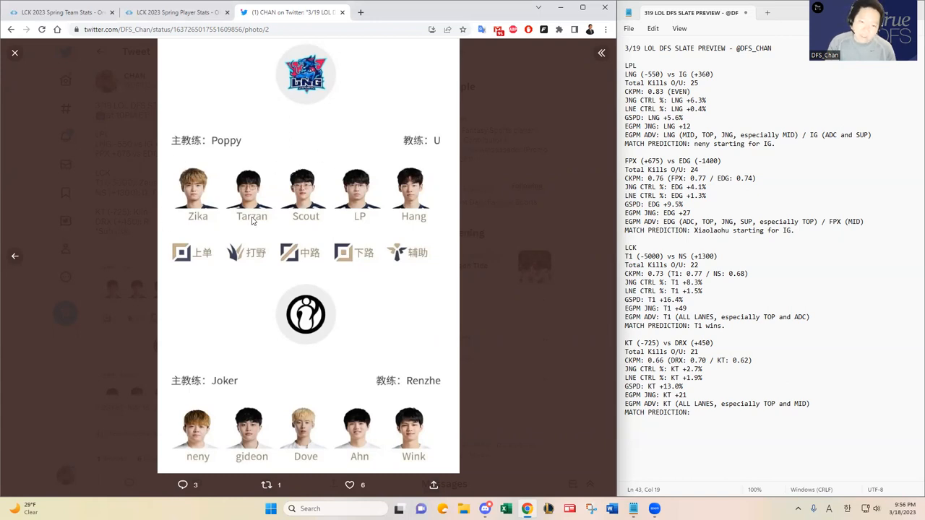
{"action": "mouse_move", "coordinate": [219, 185]}
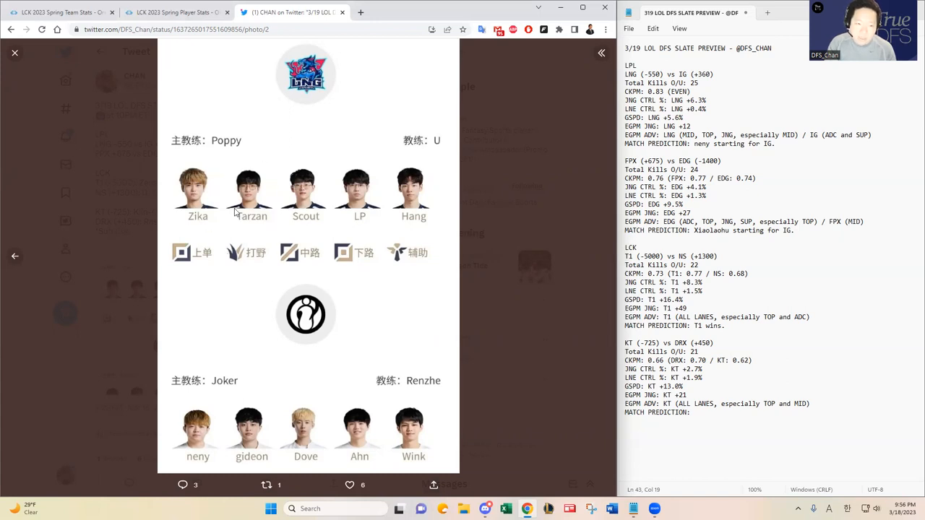
{"action": "mouse_move", "coordinate": [369, 197]}
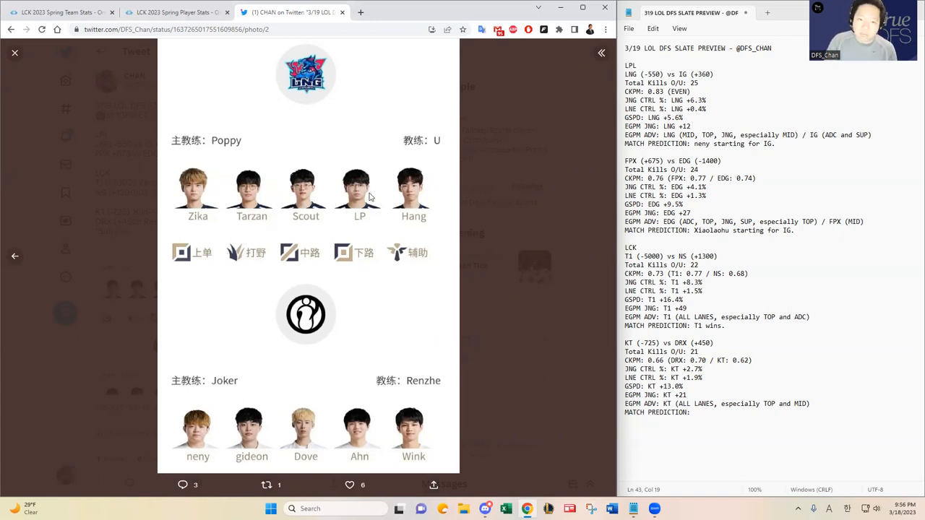
{"action": "mouse_move", "coordinate": [381, 200]}
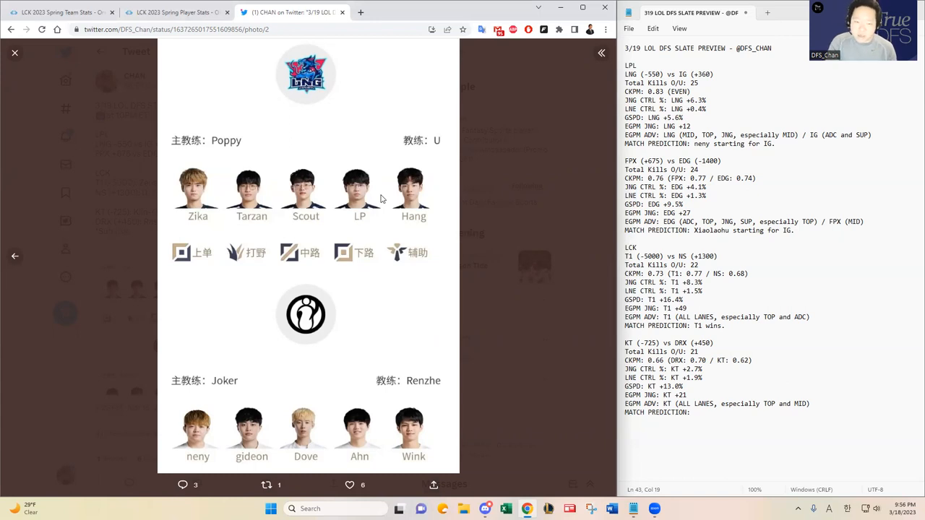
{"action": "mouse_move", "coordinate": [381, 188]}
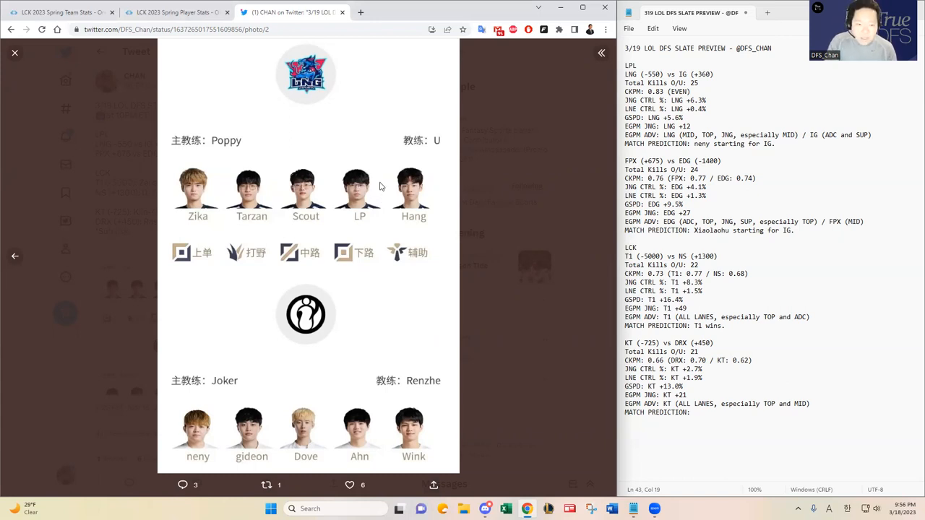
{"action": "mouse_move", "coordinate": [231, 198]}
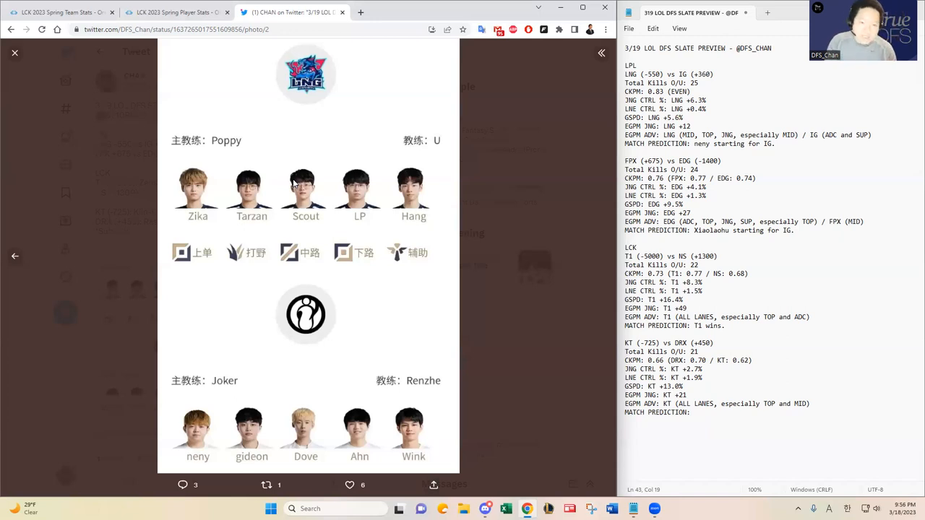
{"action": "mouse_move", "coordinate": [312, 200]}
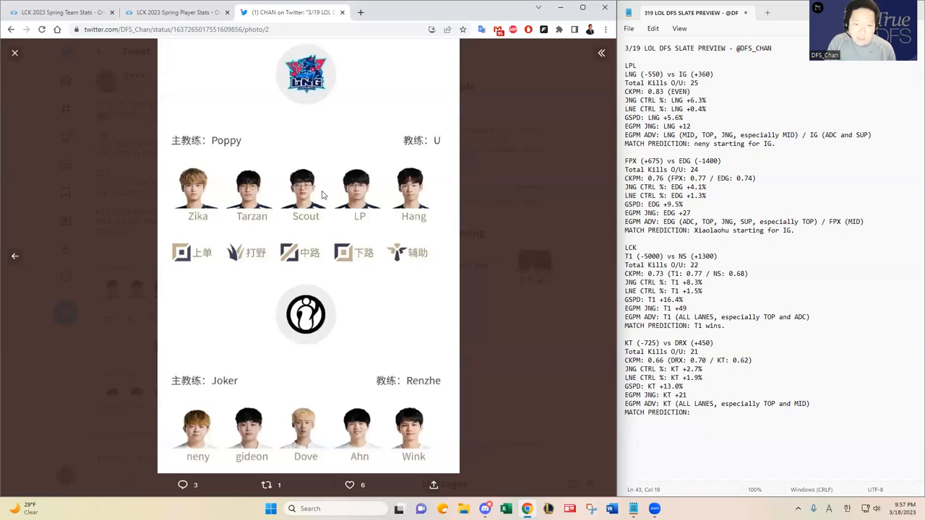
{"action": "mouse_move", "coordinate": [318, 179]}
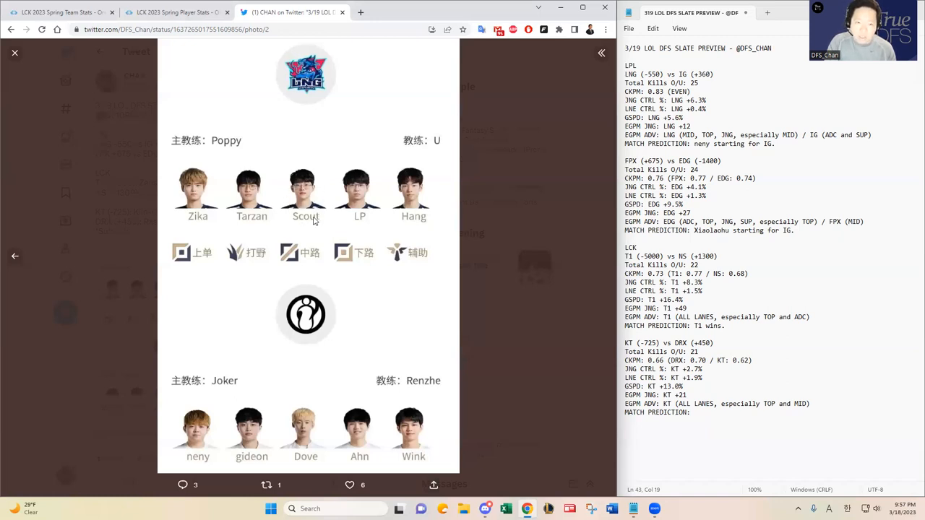
{"action": "mouse_move", "coordinate": [302, 186]}
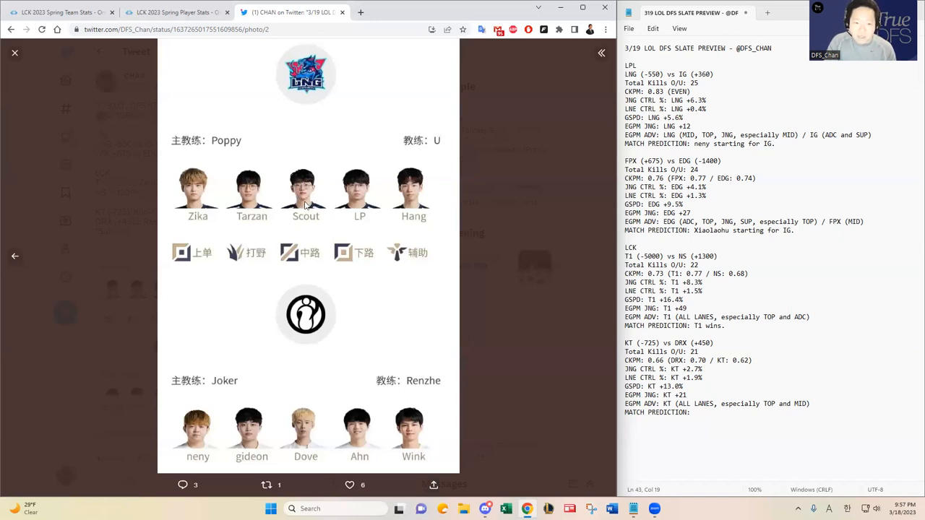
{"action": "mouse_move", "coordinate": [303, 430]}
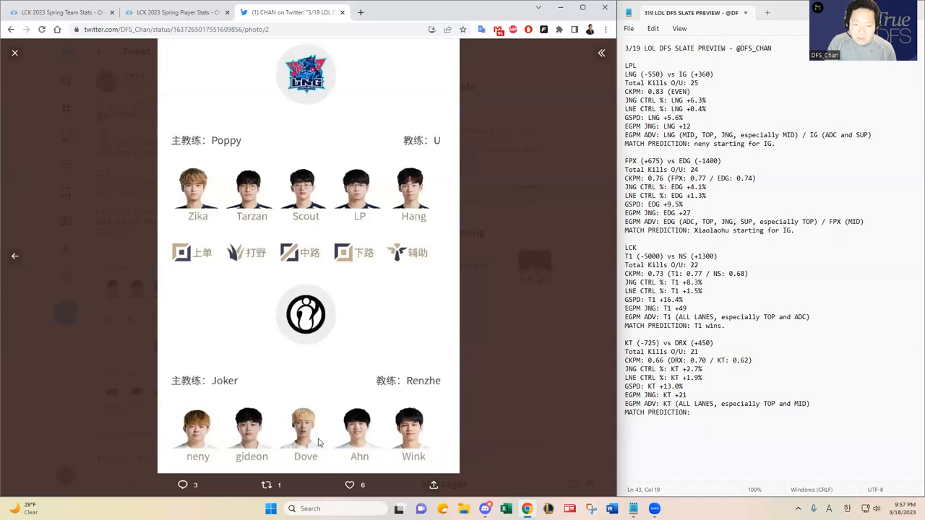
{"action": "mouse_move", "coordinate": [311, 416]}
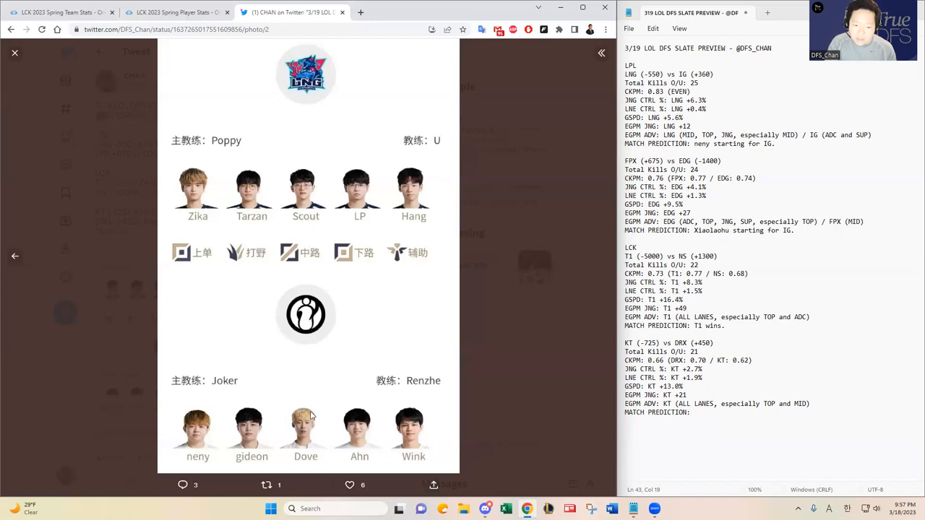
{"action": "mouse_move", "coordinate": [306, 435]}
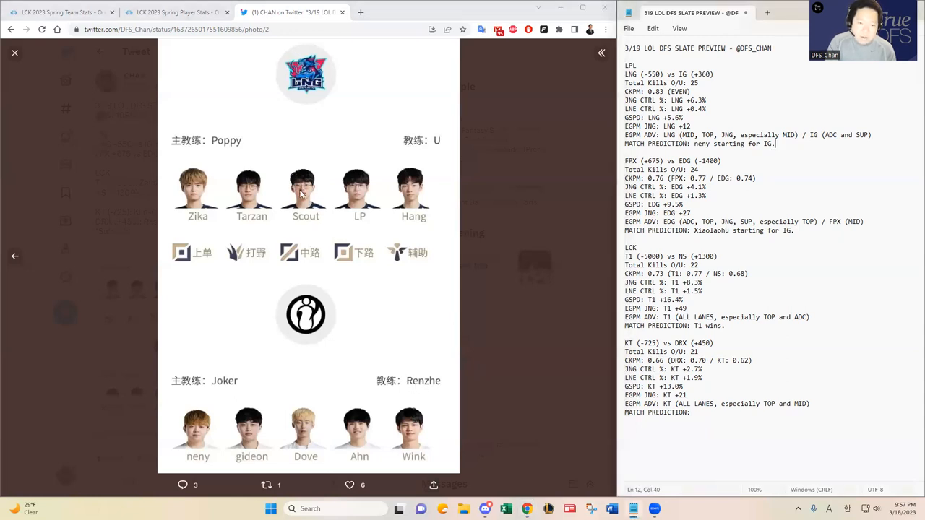
{"action": "mouse_move", "coordinate": [306, 205]}
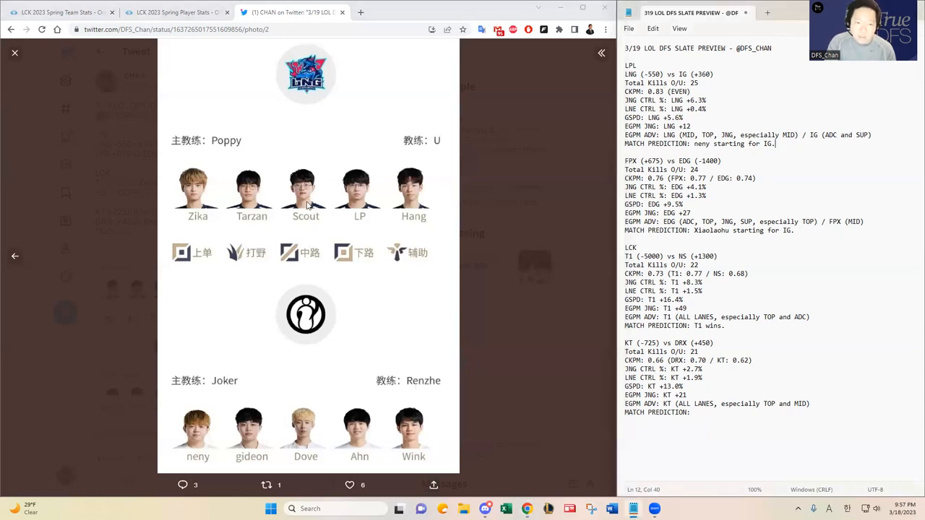
{"action": "mouse_move", "coordinate": [303, 223]}
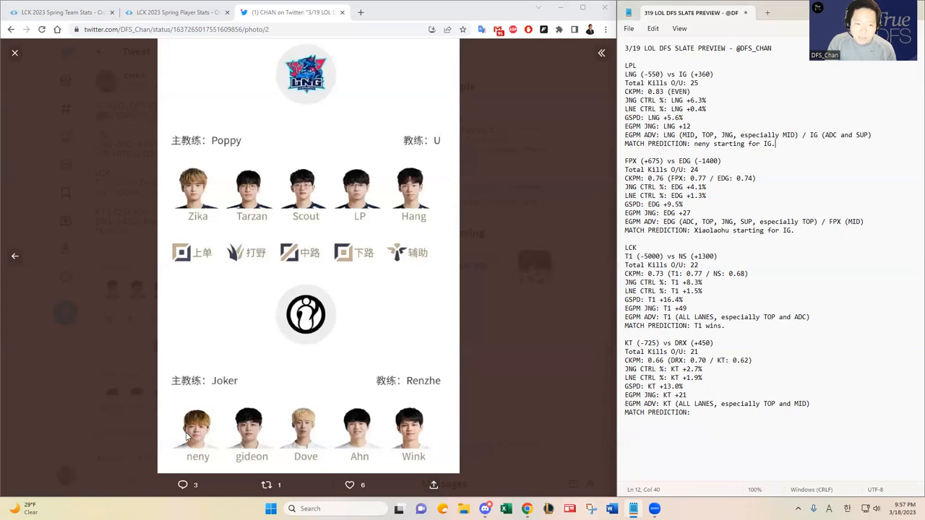
{"action": "mouse_move", "coordinate": [201, 200]}
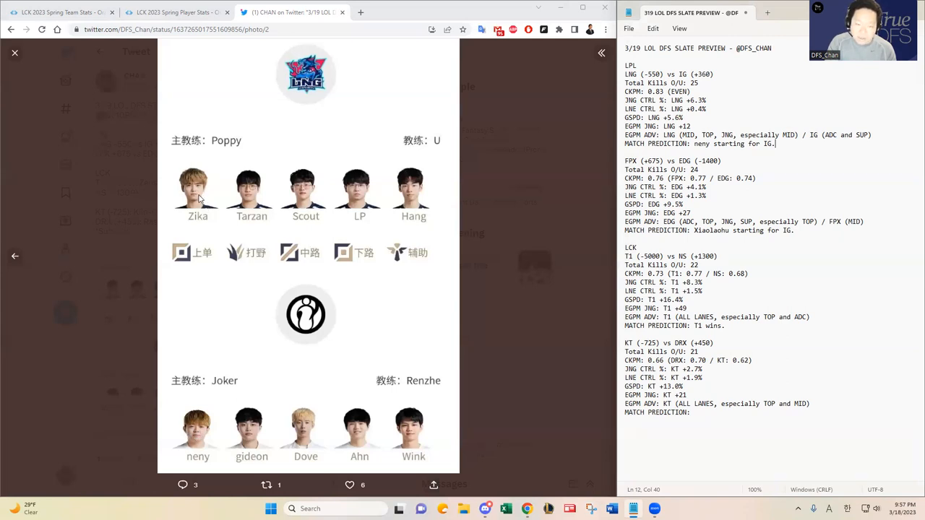
{"action": "mouse_move", "coordinate": [245, 222]}
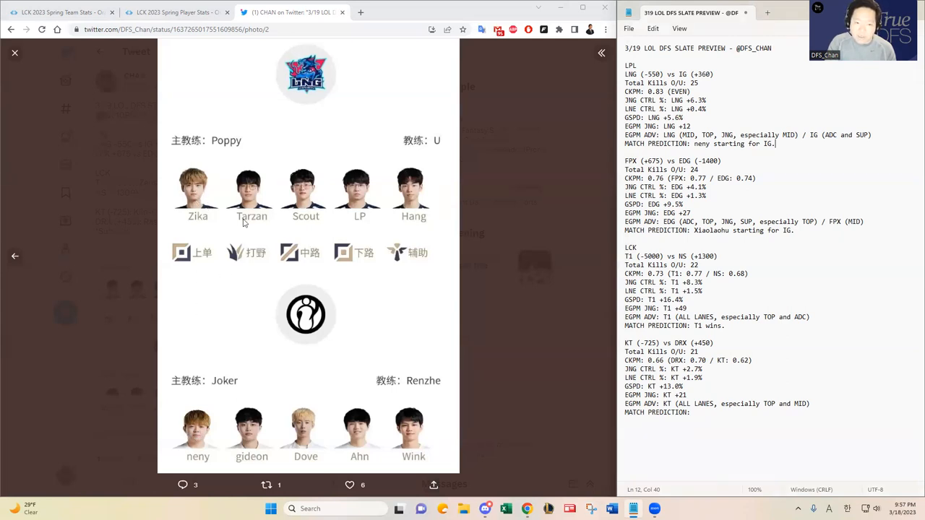
{"action": "mouse_move", "coordinate": [259, 430]}
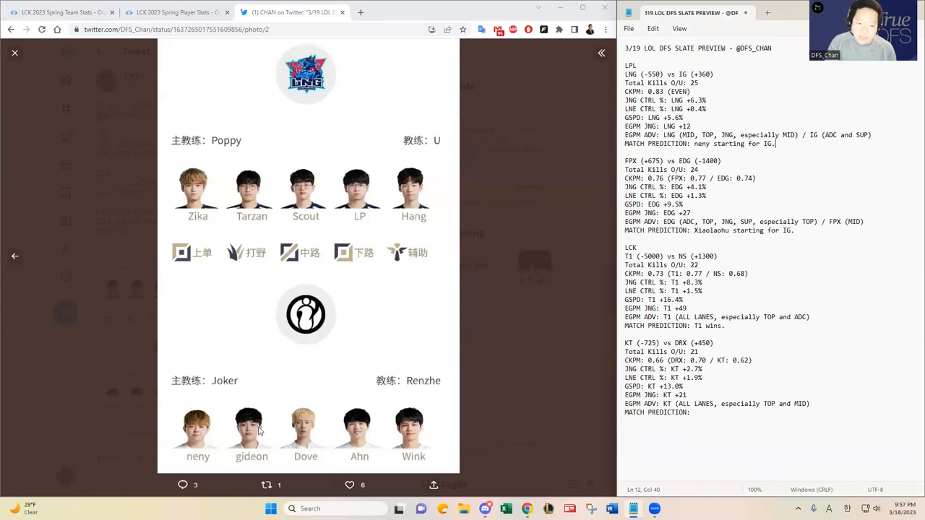
{"action": "mouse_move", "coordinate": [388, 453]}
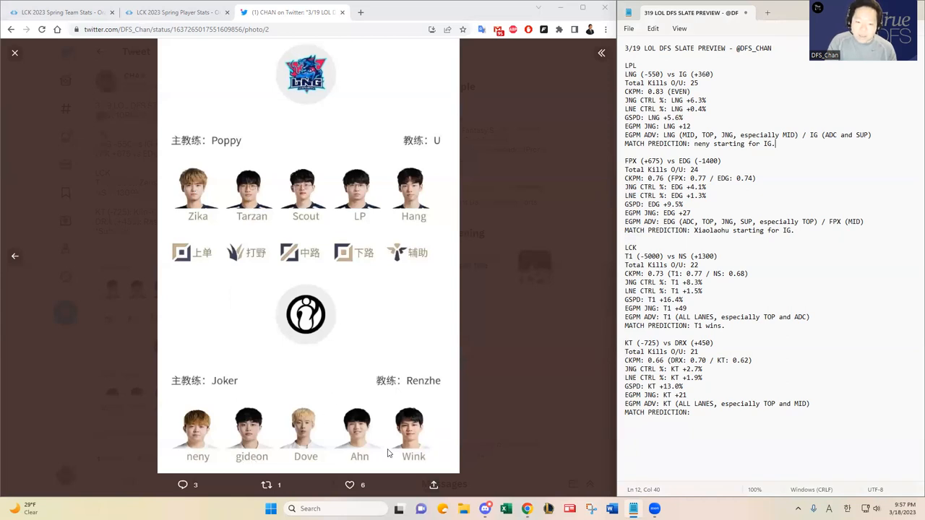
{"action": "mouse_move", "coordinate": [358, 205]}
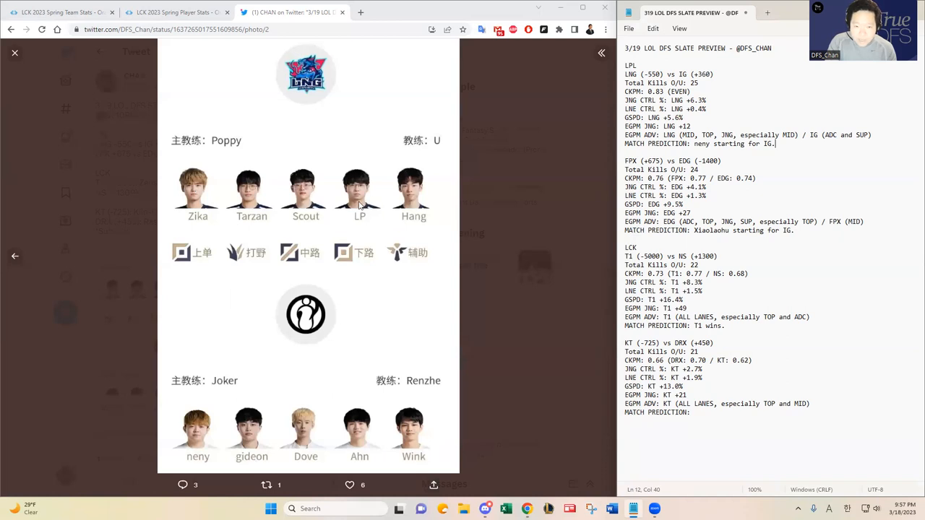
{"action": "mouse_move", "coordinate": [379, 195]}
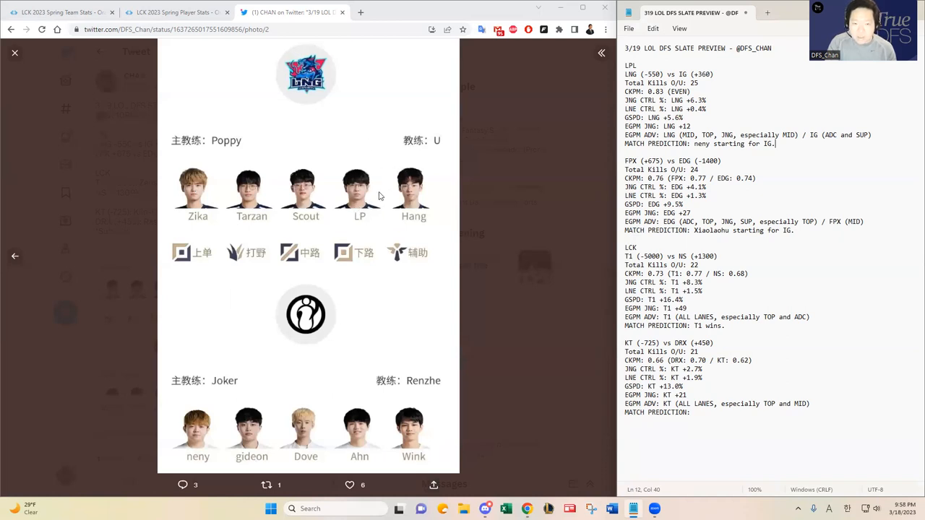
{"action": "mouse_move", "coordinate": [383, 188]}
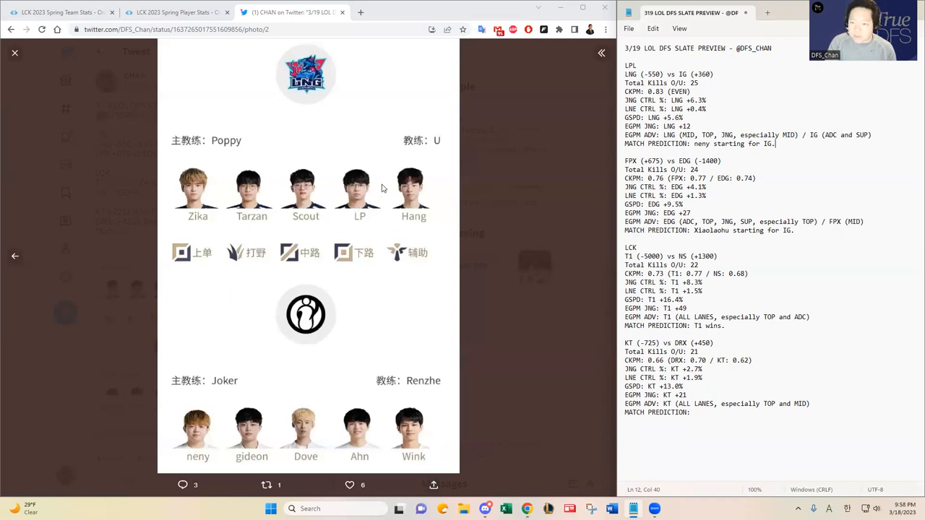
{"action": "mouse_move", "coordinate": [397, 396]}
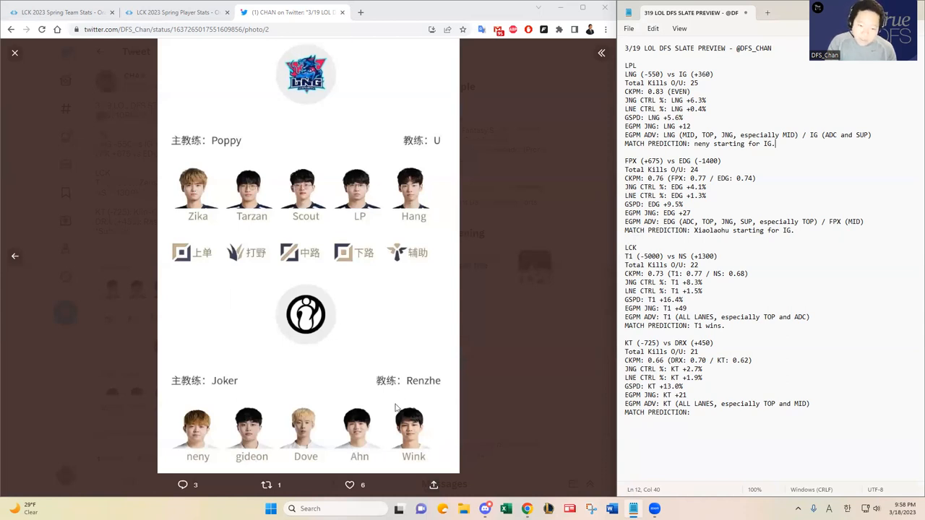
{"action": "mouse_move", "coordinate": [385, 432]}
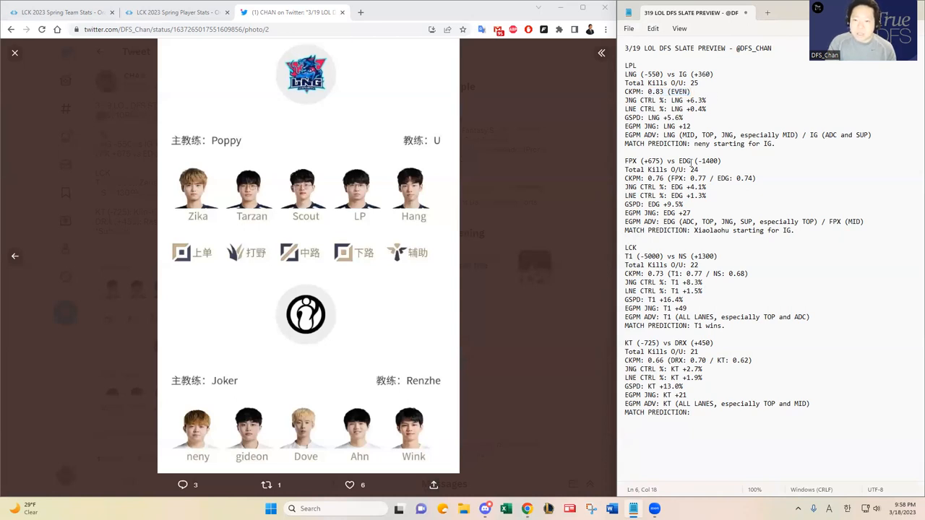
{"action": "left_click_drag", "start_coordinate": [625, 92], "coordinate": [774, 143]}
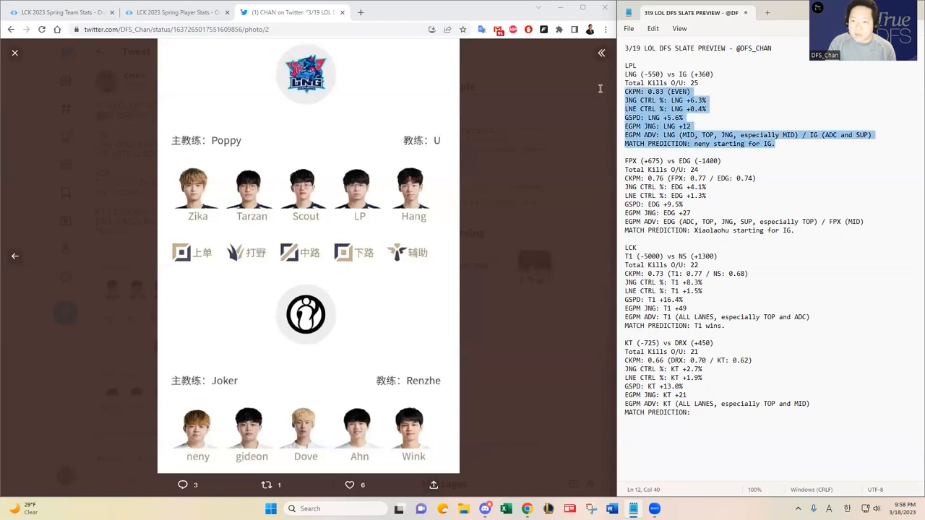
{"action": "left_click", "coordinate": [659, 82]}
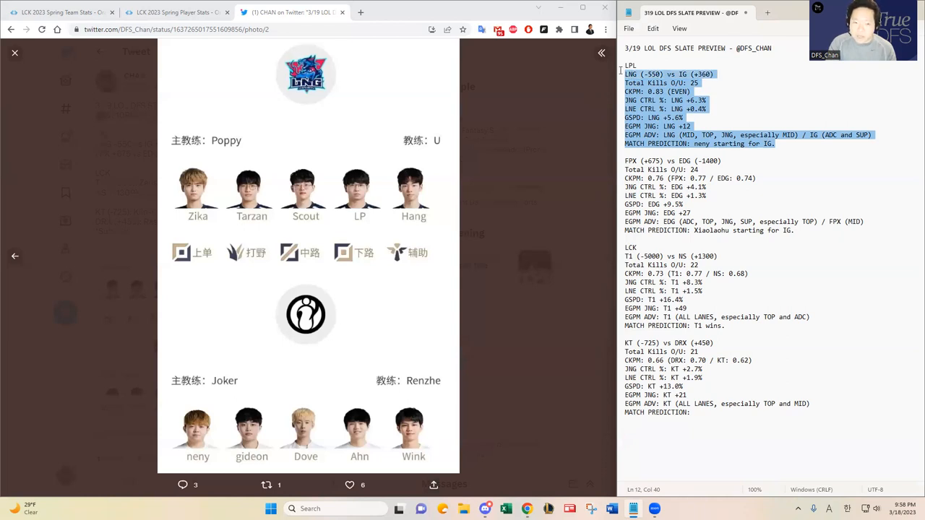
{"action": "mouse_move", "coordinate": [295, 191]}
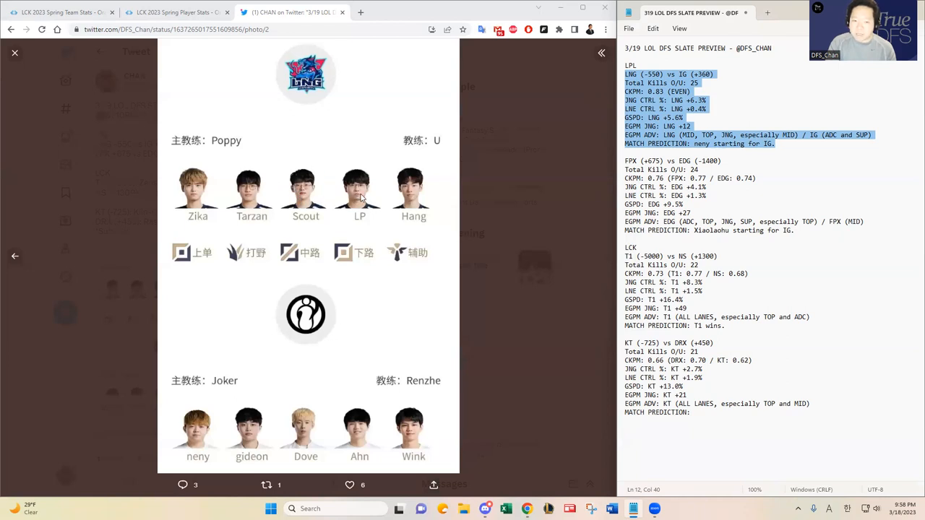
{"action": "mouse_move", "coordinate": [214, 179]}
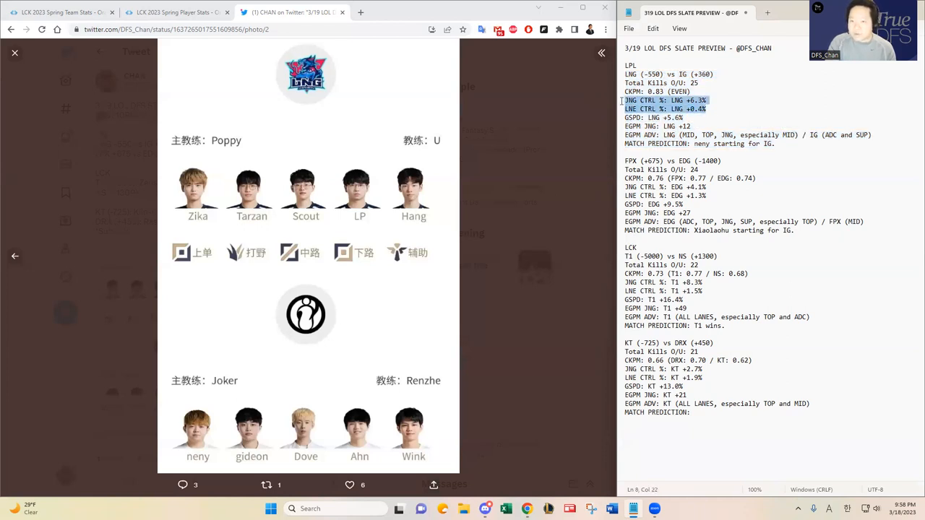
{"action": "left_click", "coordinate": [680, 117]}
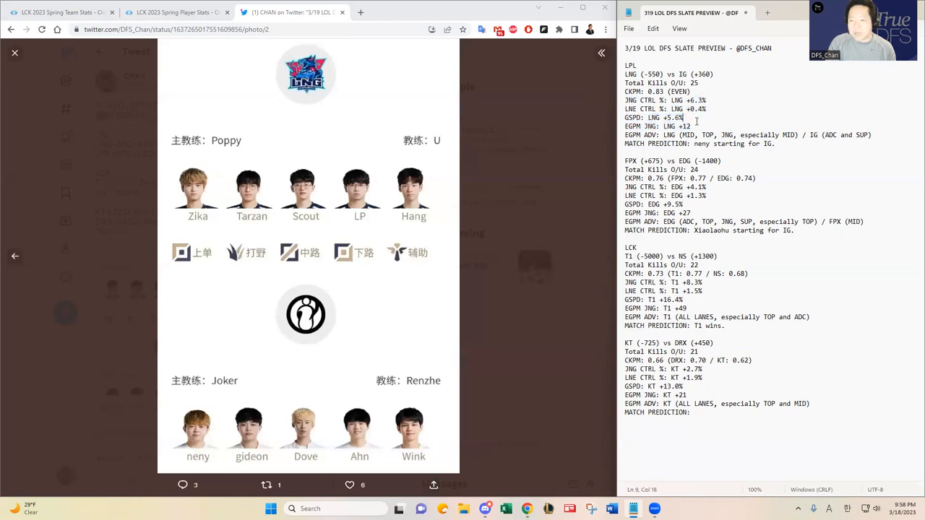
{"action": "left_click_drag", "start_coordinate": [625, 100], "coordinate": [691, 127]}
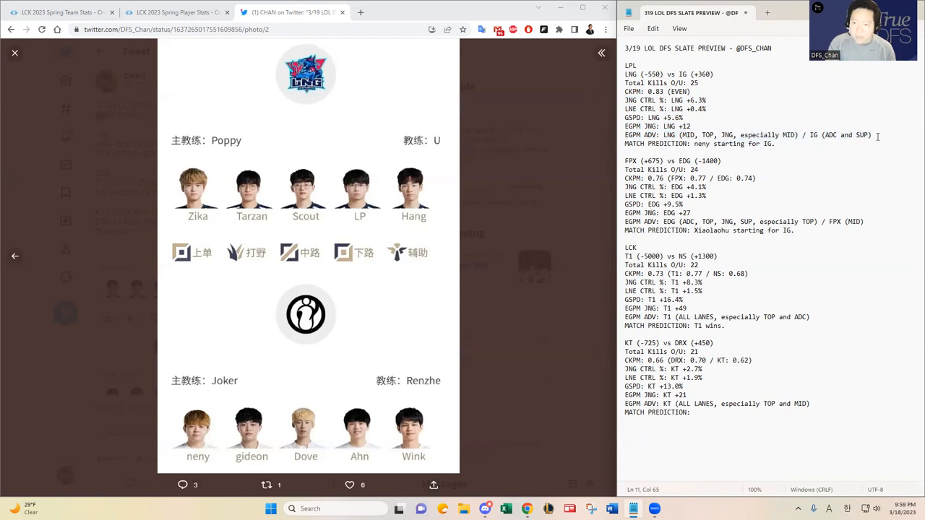
{"action": "left_click_drag", "start_coordinate": [809, 136], "coordinate": [872, 135]}
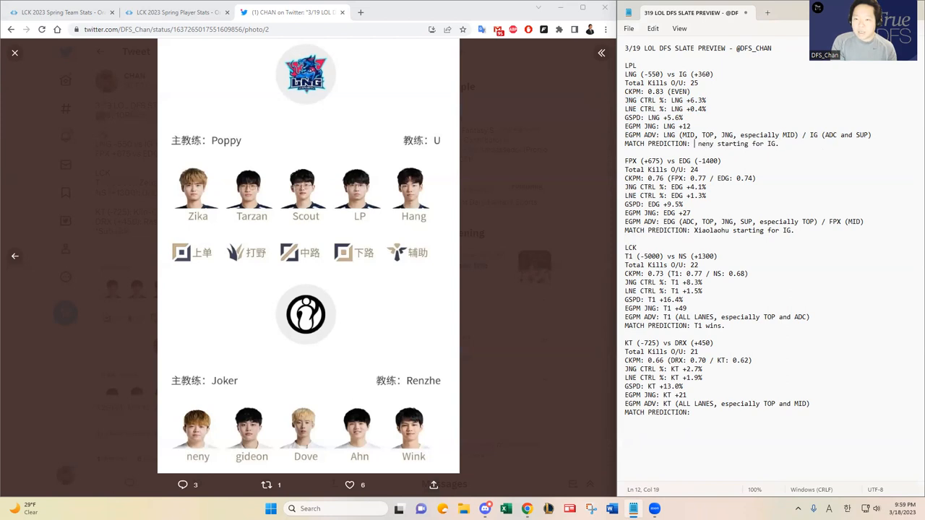
- Write 'LNG should win 2-0.' at the start of the LNG vs IG match prediction
{"action": "type", "text": "LNG wins 2"}
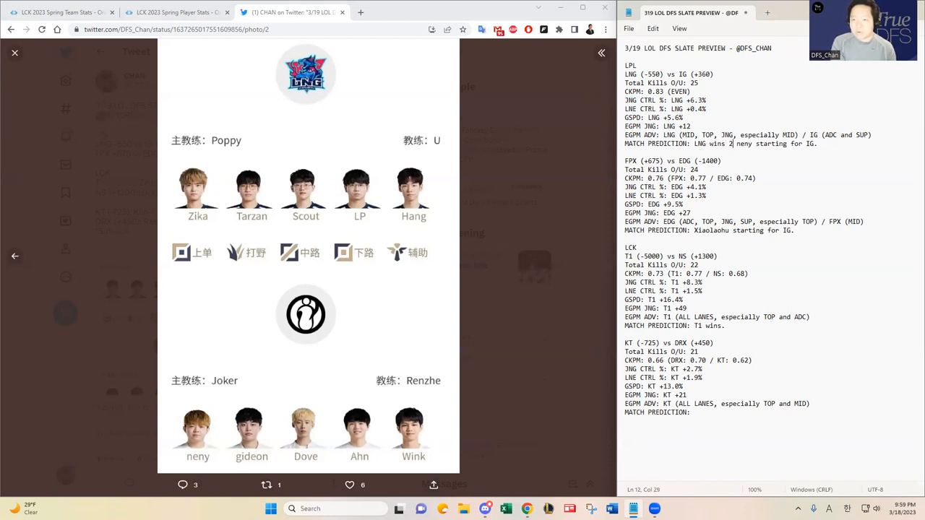
{"action": "type", "text": "should wi"}
{"action": "type", "text": "lol lpl"}
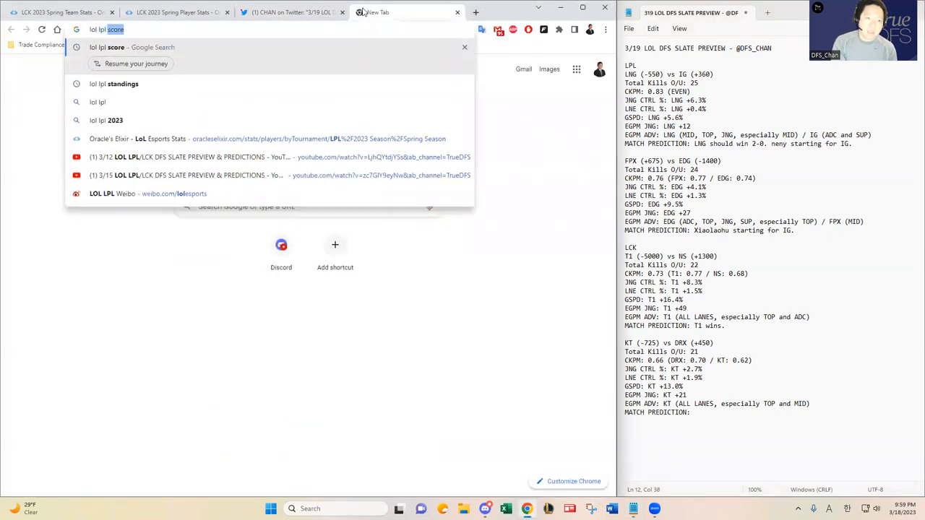
- Search 'lol lpl standings' and open Leaguepedia's LPL 2023 Spring standings page
{"action": "left_click", "coordinate": [122, 83]}
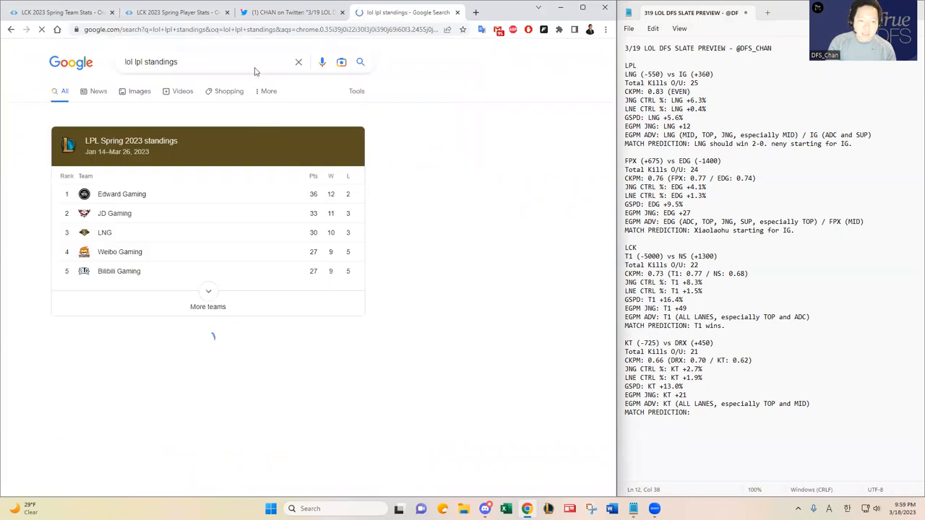
{"action": "scroll", "scroll_direction": "down", "scroll_amount": 3}
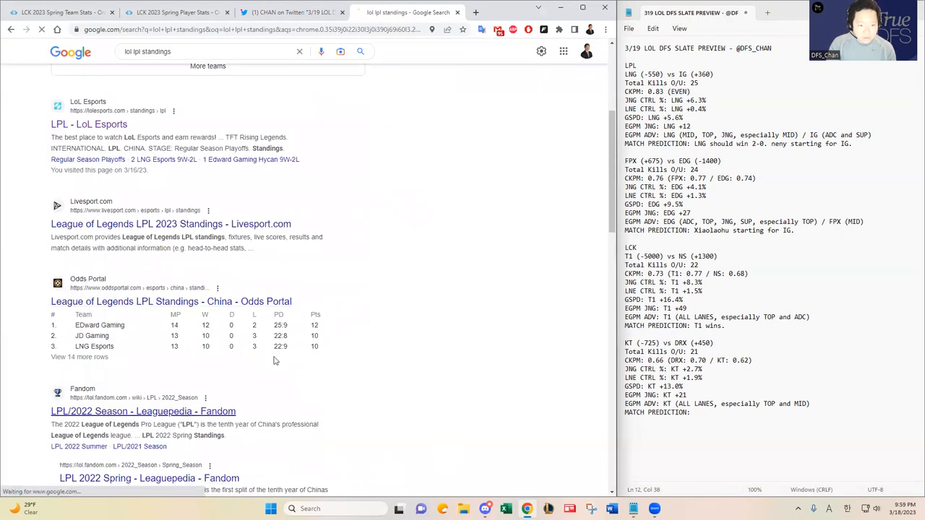
{"action": "left_click", "coordinate": [143, 411]}
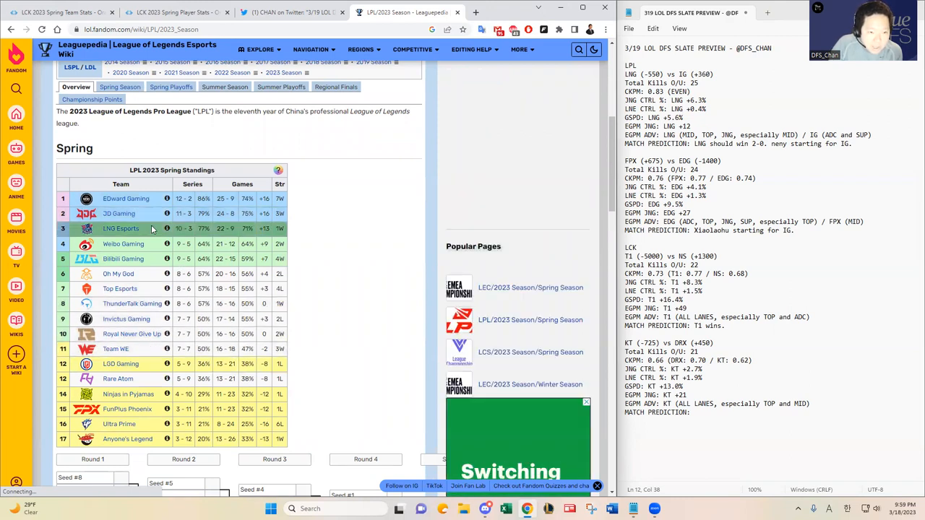
{"action": "scroll", "scroll_direction": "down", "scroll_amount": 3}
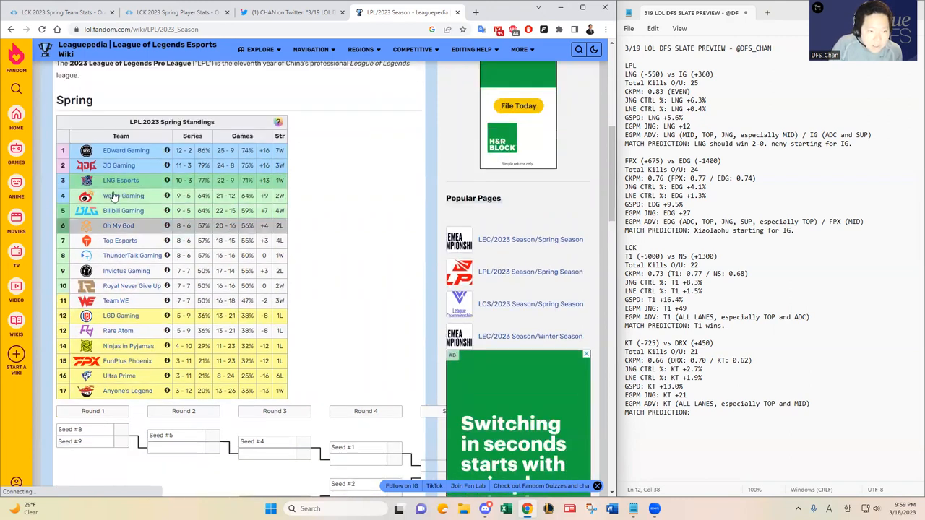
{"action": "left_click", "coordinate": [277, 121]}
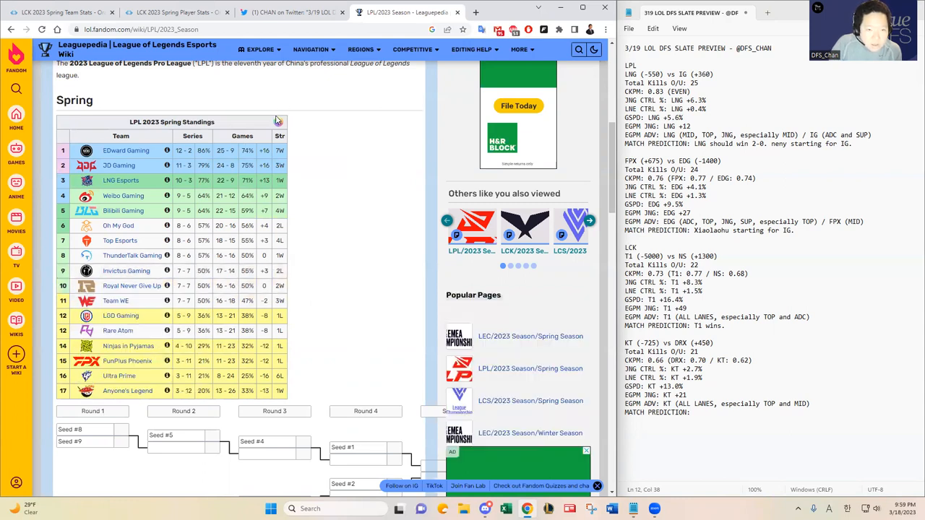
{"action": "left_click", "coordinate": [278, 121]}
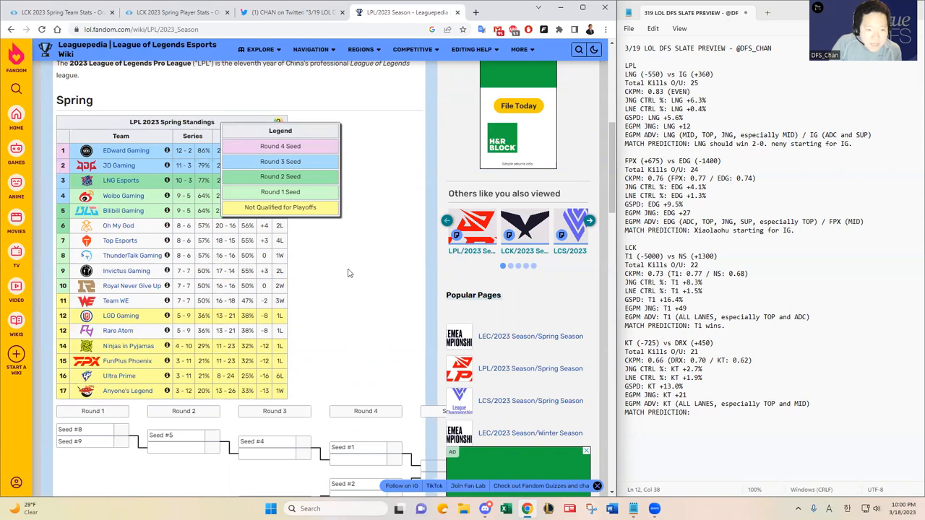
{"action": "mouse_move", "coordinate": [329, 282]}
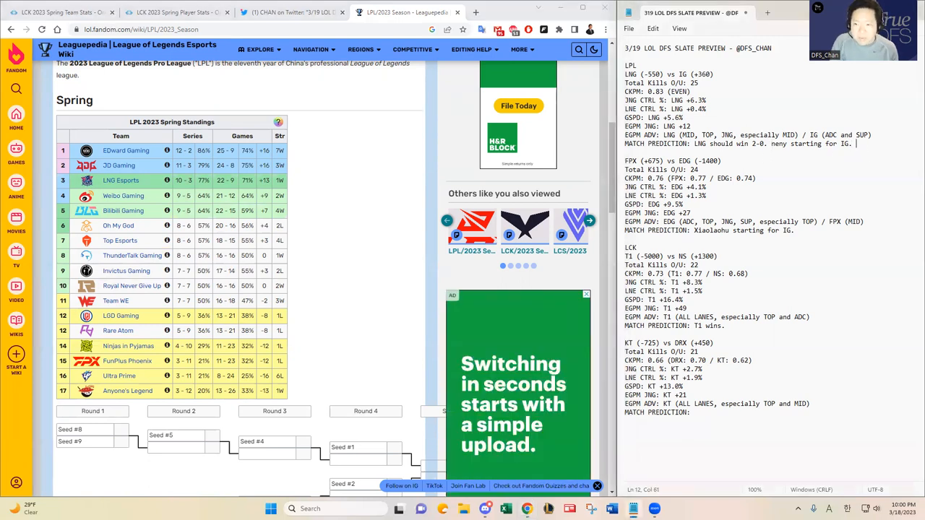
- Add 'Maybe IG for GPP? Idk yet - depending on other matchup metrics.' to the LNG vs IG prediction
{"action": "type", "text": "Maybe IG for GPP? Idk"}
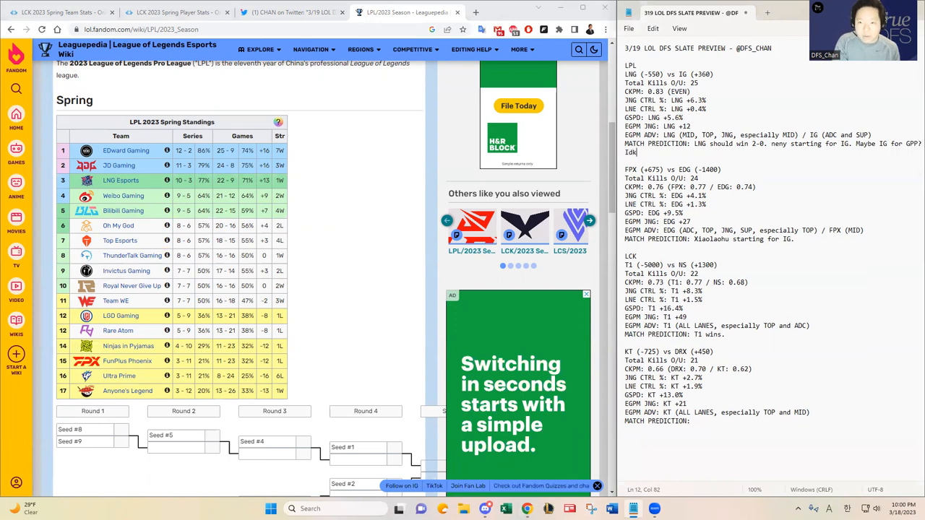
{"action": "type", "text": "yet - depending on other matchup metrics."}
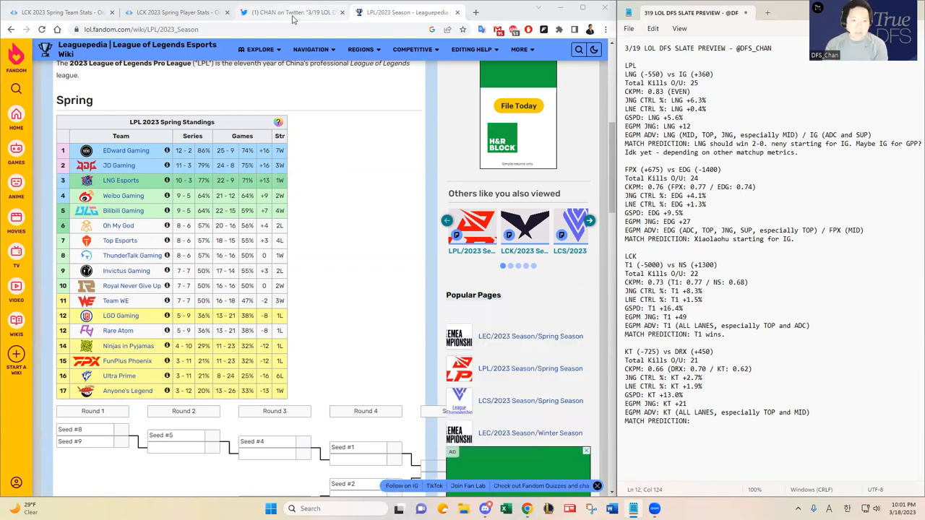
{"action": "left_click", "coordinate": [289, 11]}
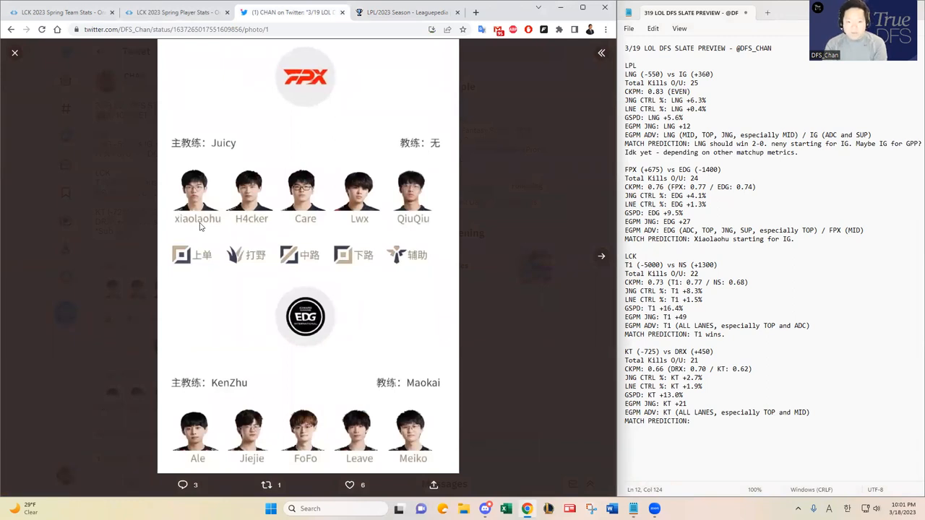
{"action": "left_click", "coordinate": [408, 12]}
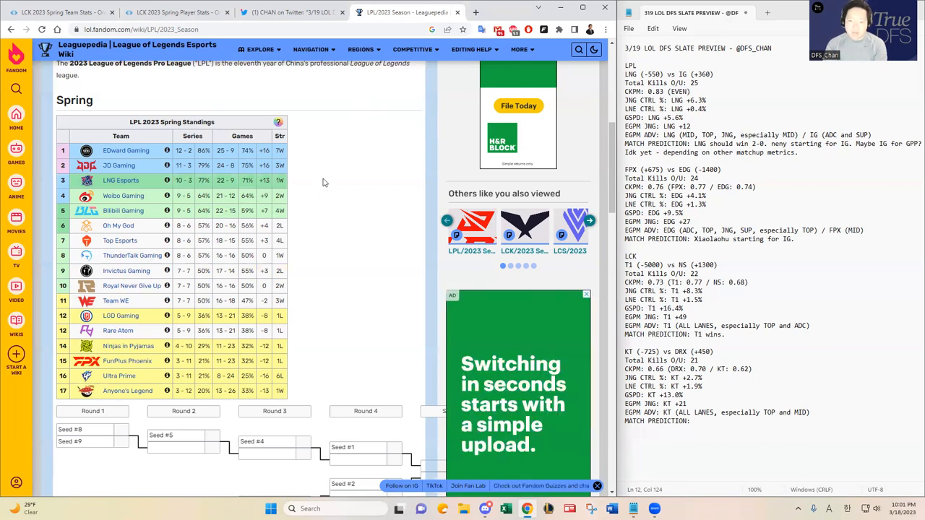
{"action": "mouse_move", "coordinate": [341, 195]}
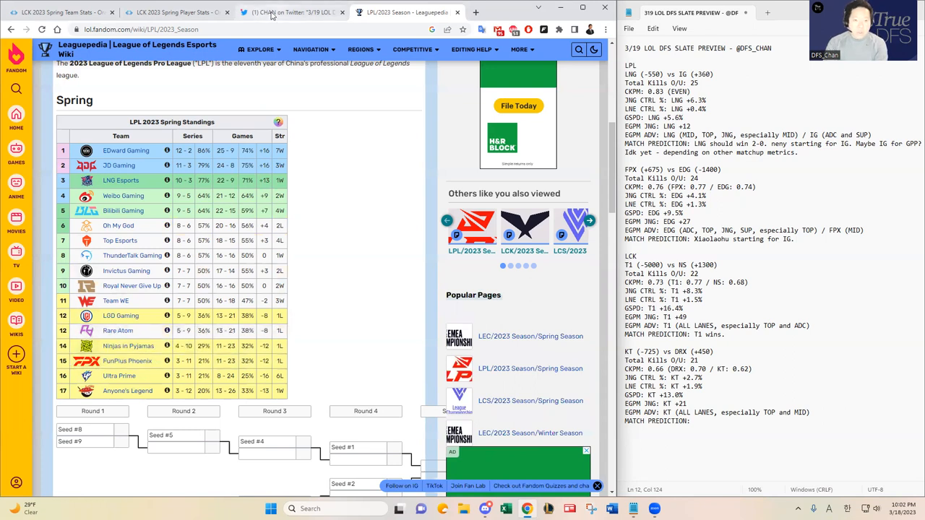
- Switch to the Twitter tab showing the FPX vs EDG lineup image with Xiaolaohu starting
{"action": "left_click", "coordinate": [289, 11]}
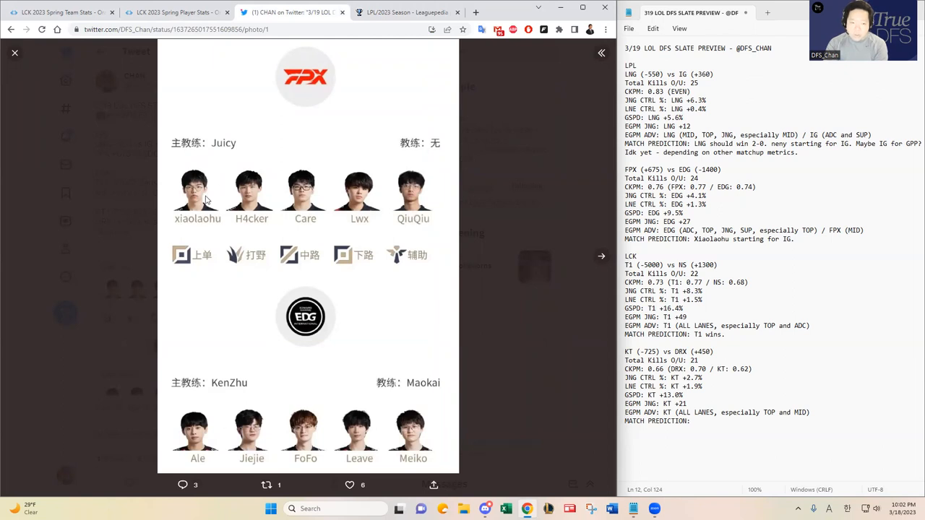
{"action": "mouse_move", "coordinate": [321, 201]}
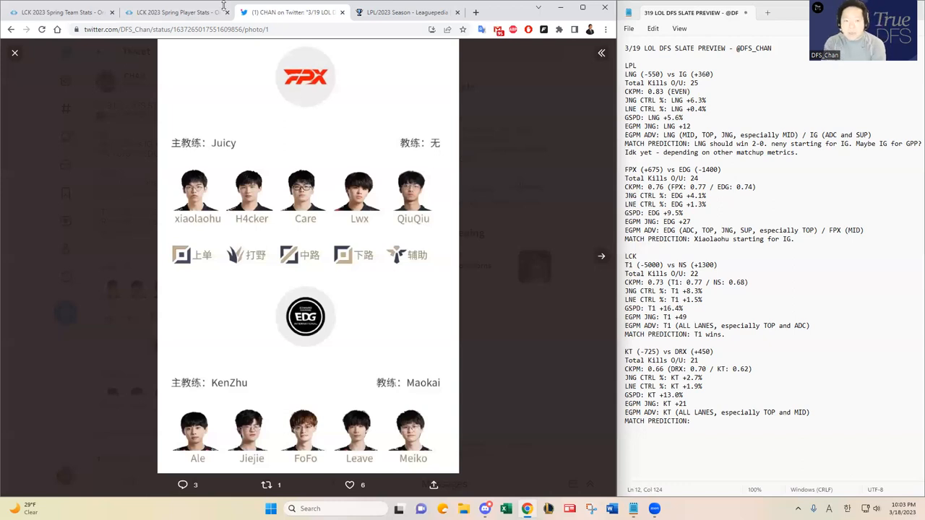
- Check the FPX vs EDG total kills, prediction and 'especially TOP' advantage lines against the lineup image
{"action": "left_click", "coordinate": [407, 12]}
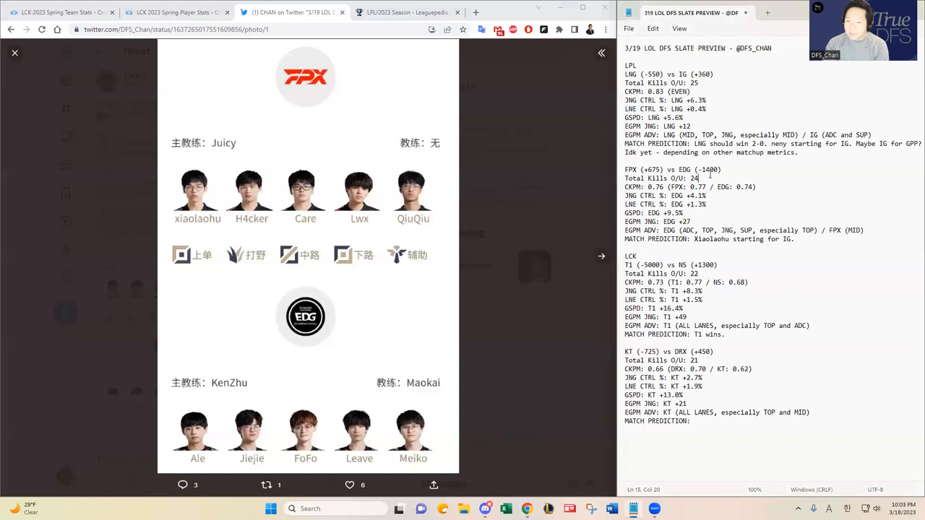
{"action": "left_click_drag", "start_coordinate": [653, 186], "coordinate": [756, 187]}
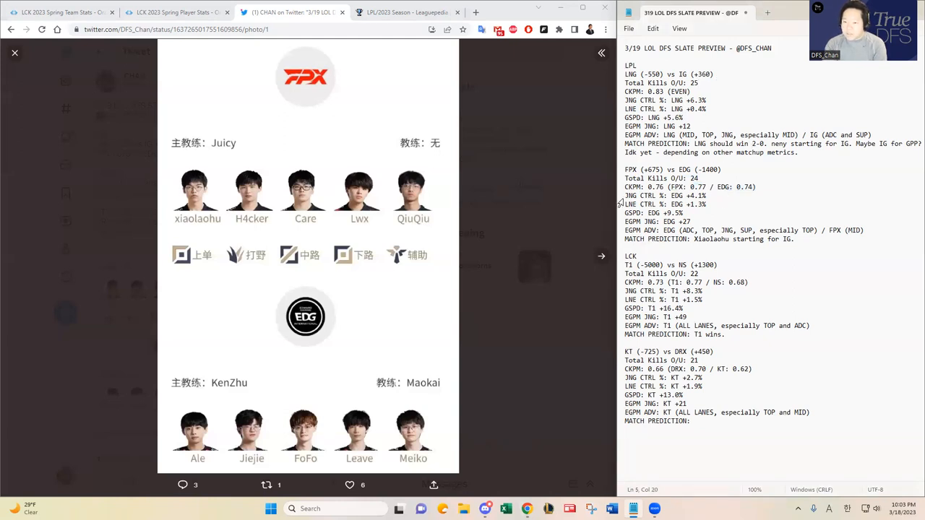
{"action": "left_click_drag", "start_coordinate": [624, 197], "coordinate": [700, 221]}
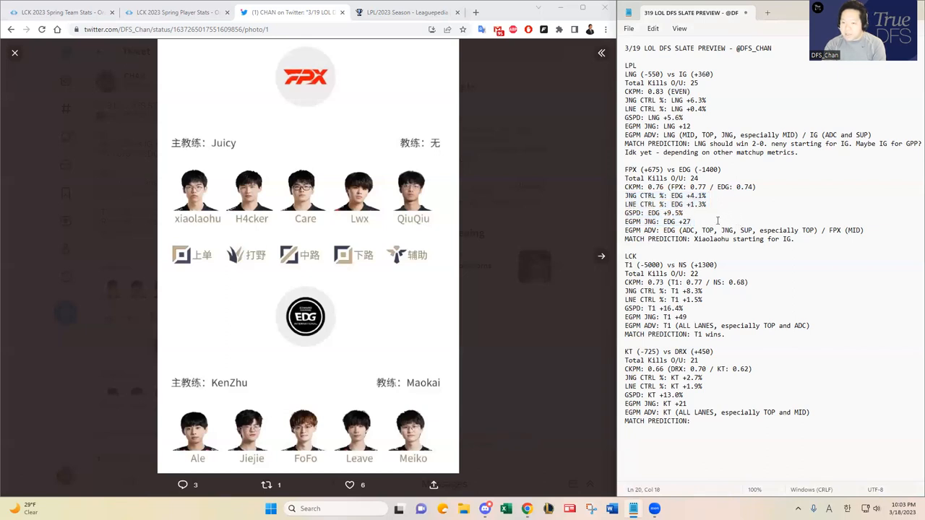
{"action": "left_click_drag", "start_coordinate": [624, 214], "coordinate": [682, 221]}
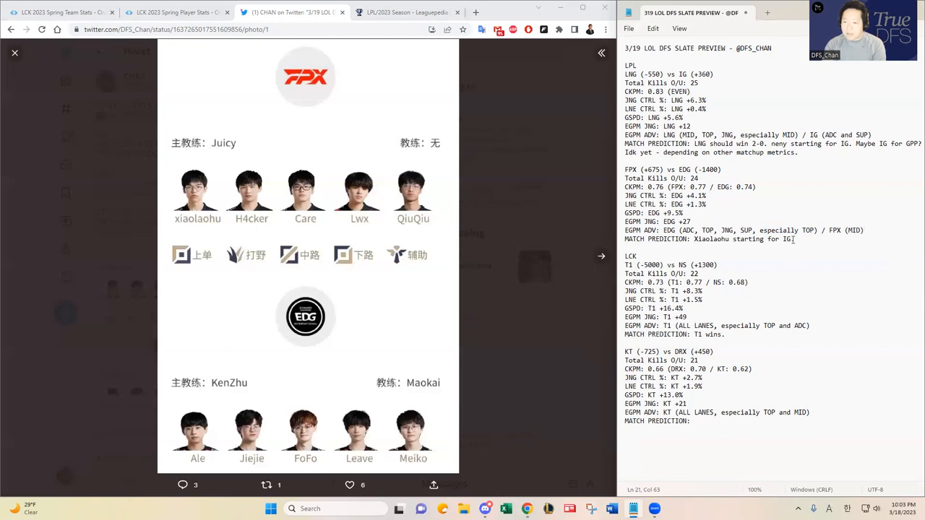
{"action": "double_click", "coordinate": [777, 230]}
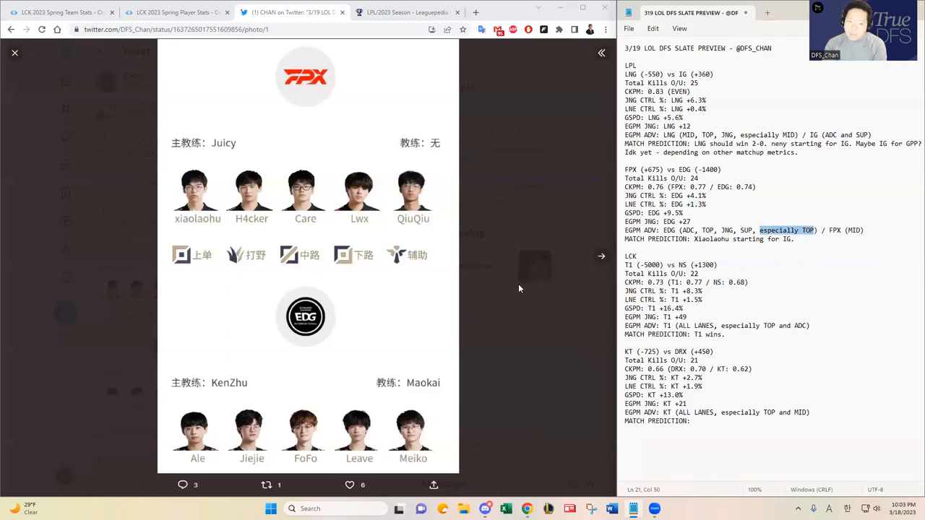
{"action": "mouse_move", "coordinate": [205, 214]}
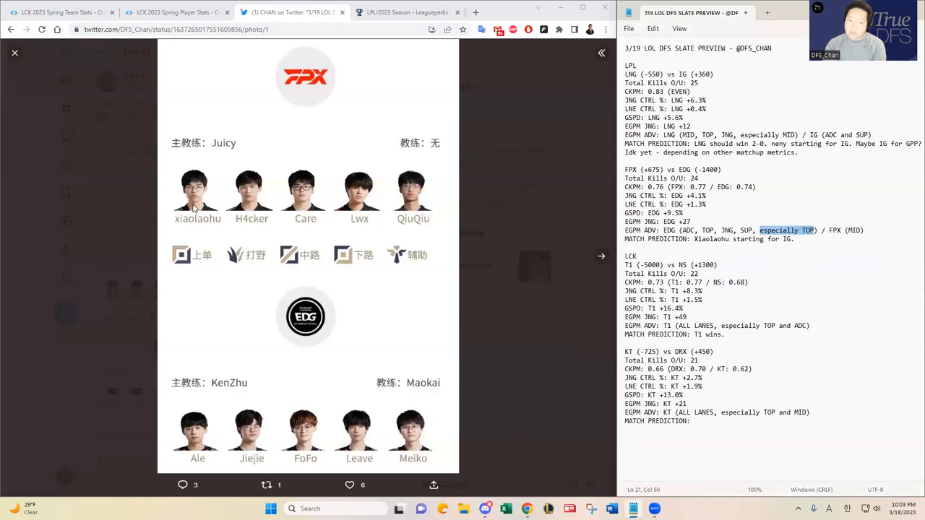
{"action": "mouse_move", "coordinate": [192, 456]}
{"action": "type", "text": " EDG should win 2-0."}
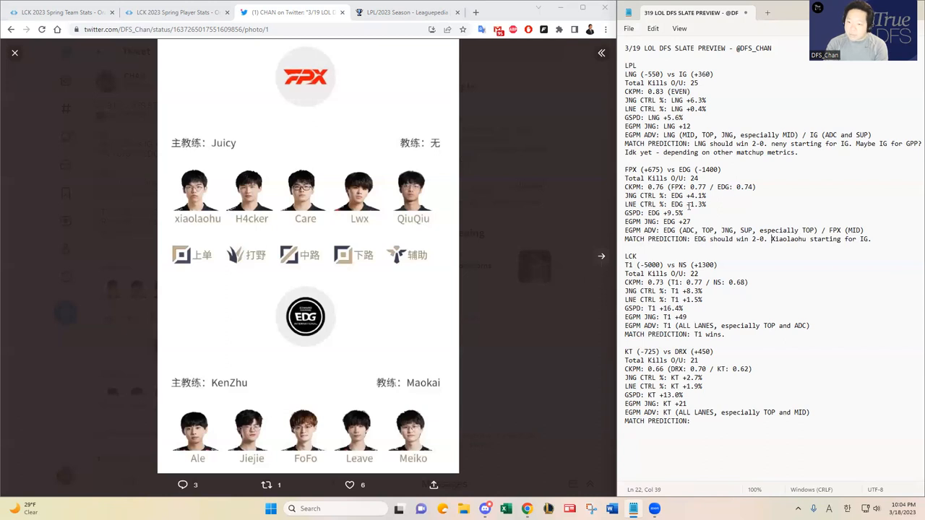
- Select EDG's odds in the FPX vs EDG matchup header while writing 'EDG should win 2-0.'
{"action": "double_click", "coordinate": [677, 126]}
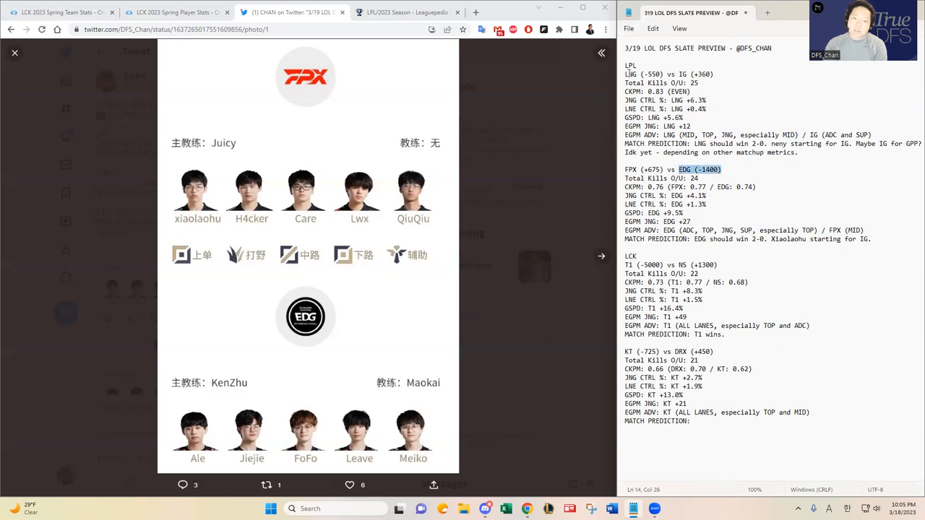
{"action": "left_click", "coordinate": [404, 12]}
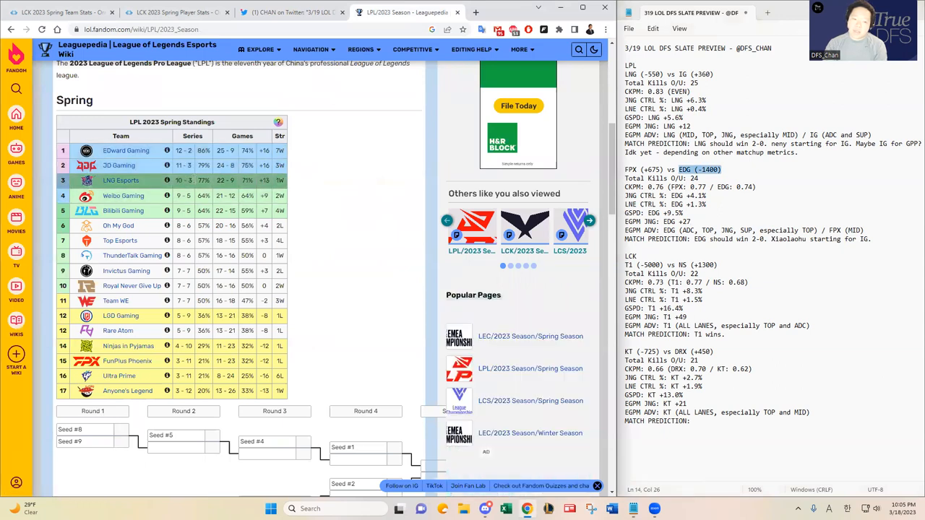
{"action": "left_click", "coordinate": [292, 12]}
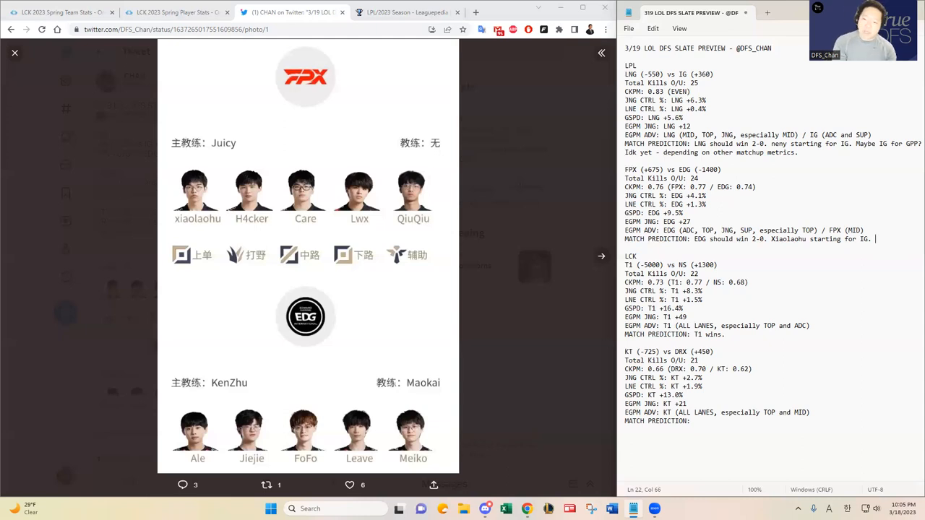
- Explain that Jiejie's jungle gap over H4cker is too big for Care's edge over FoFo metricwise
{"action": "type", "text": "I think EDG wins. The"}
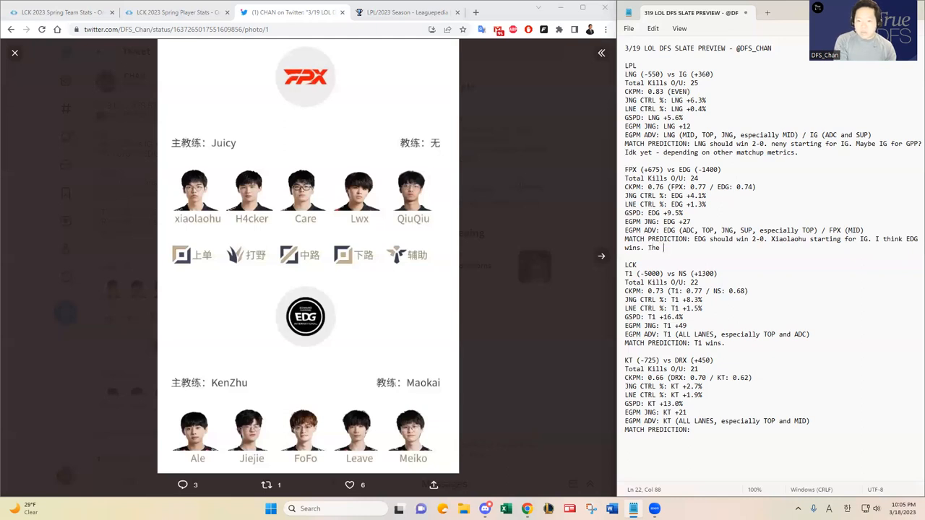
{"action": "type", "text": "JNG gap between"}
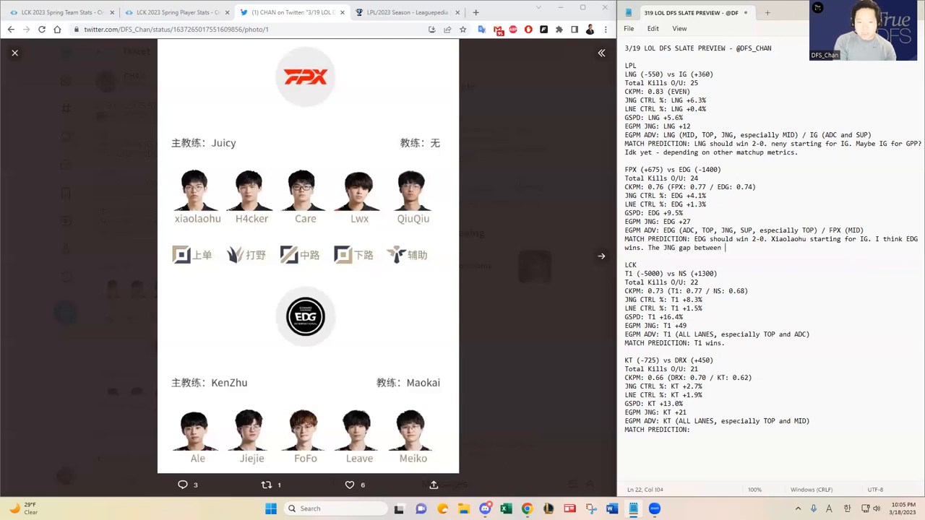
{"action": "type", "text": "Jiejie"}
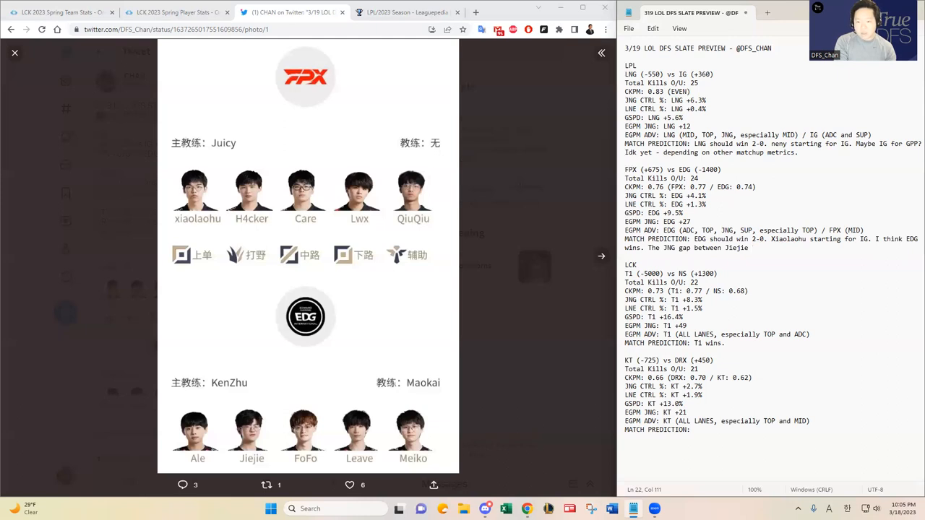
{"action": "type", "text": "over H4cker"}
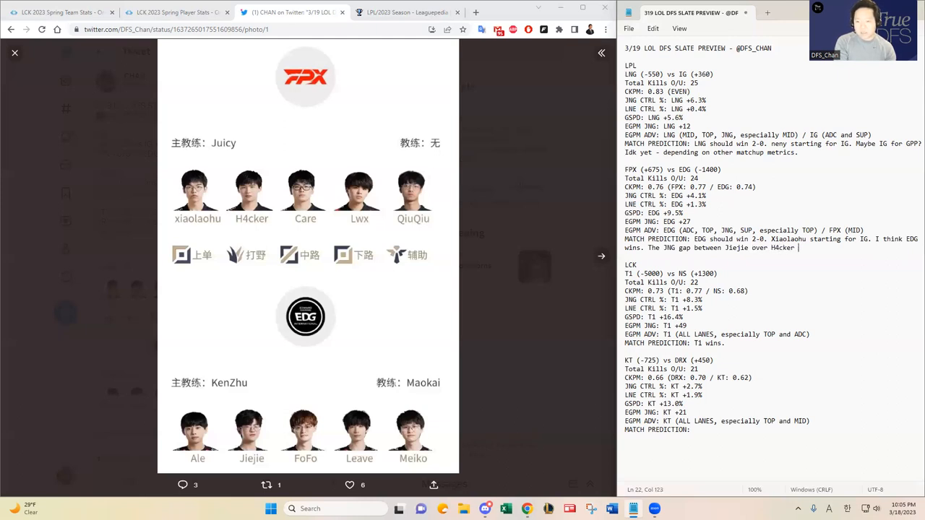
{"action": "type", "text": "is too big to overcome for Care"}
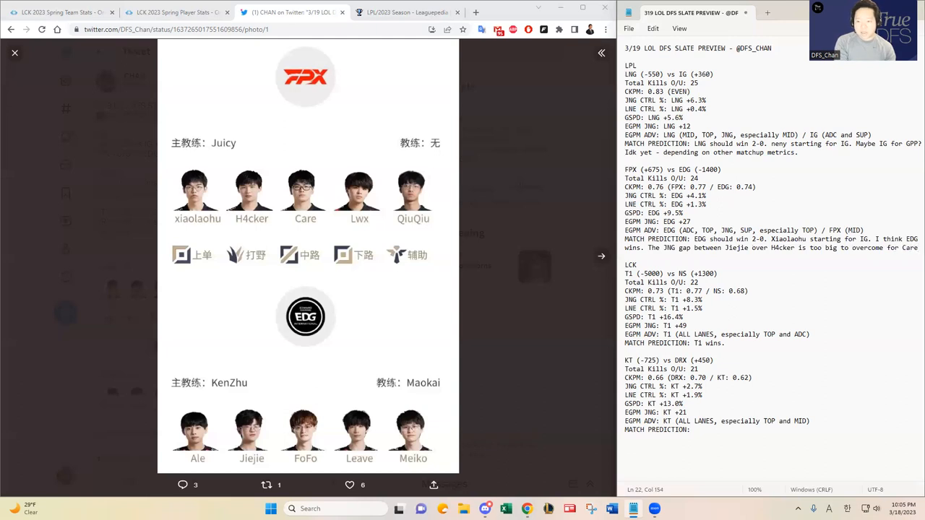
{"action": "type", "text": "who has an advantage over FoFo"}
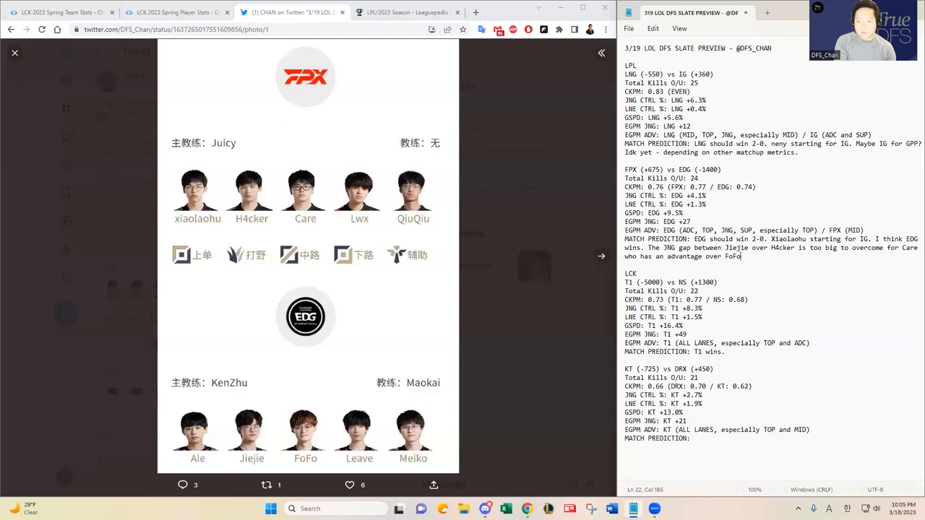
{"action": "type", "text": "metrics"}
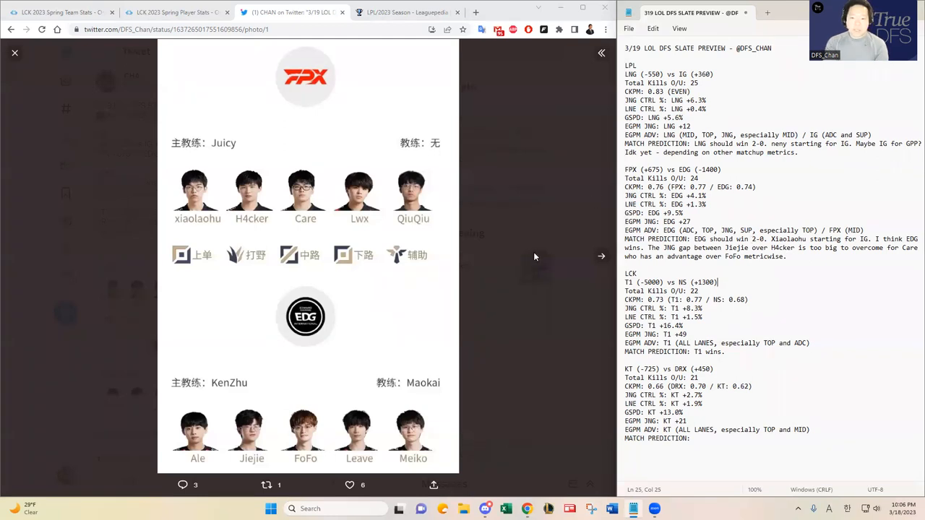
- Close the enlarged roster photo to show the 3/19 starters tweet beside Notepad
{"action": "left_click", "coordinate": [14, 52]}
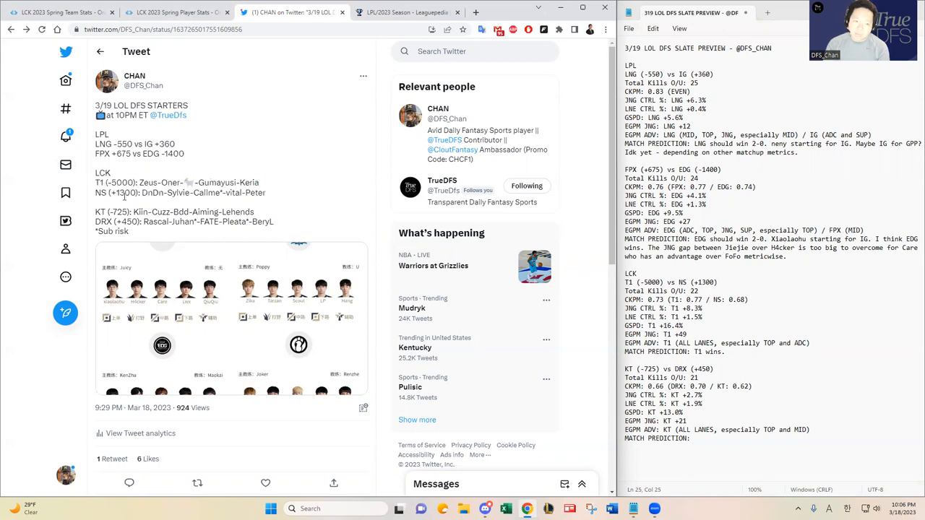
- Check NS's starters in the tweet and extend the T1 prediction to 'T1 wins 2-0. T1 should have a decent kill upside.'
{"action": "left_click_drag", "start_coordinate": [95, 193], "coordinate": [268, 193]}
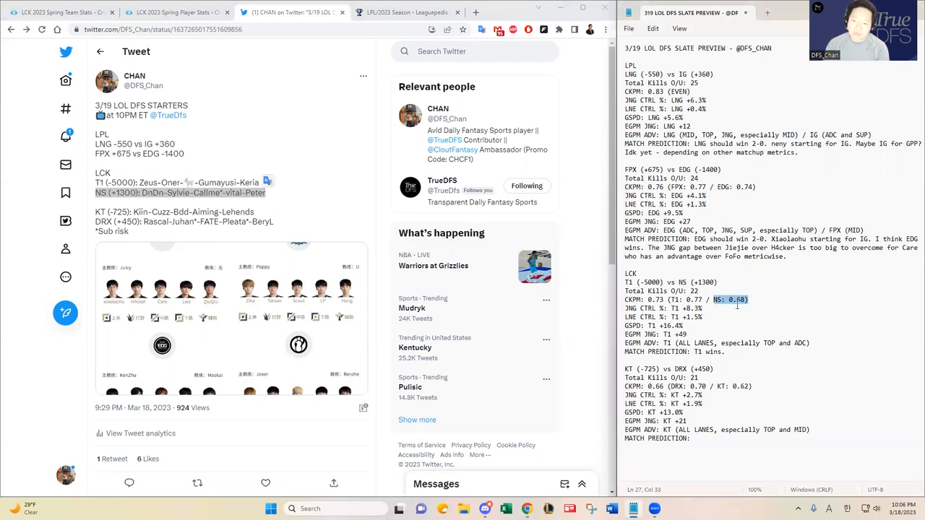
{"action": "left_click", "coordinate": [754, 299]}
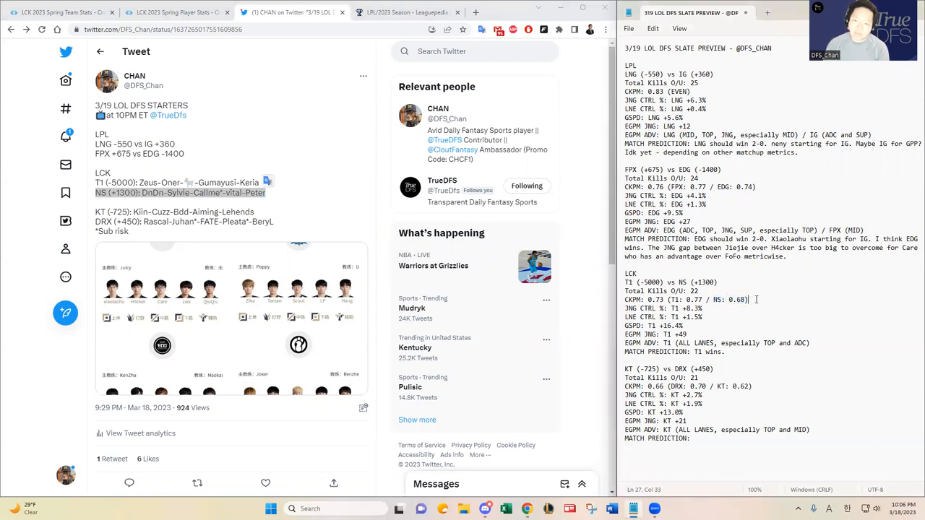
{"action": "double_click", "coordinate": [730, 299]}
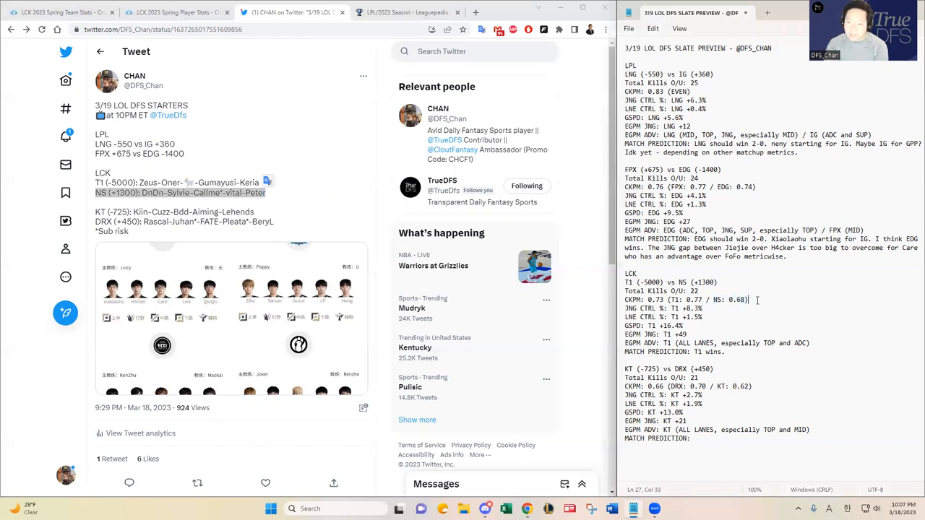
{"action": "left_click", "coordinate": [715, 299]}
{"action": "type", "text": " 2"}
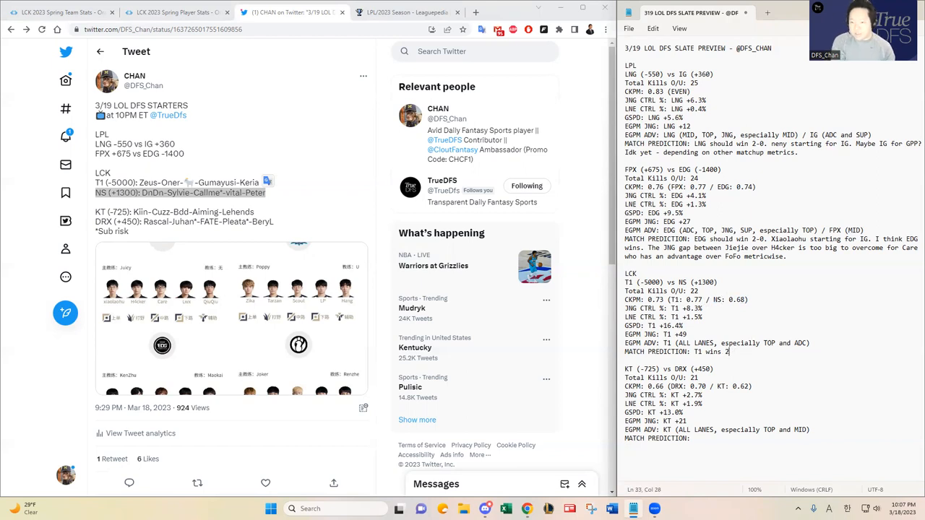
{"action": "type", "text": "-0."}
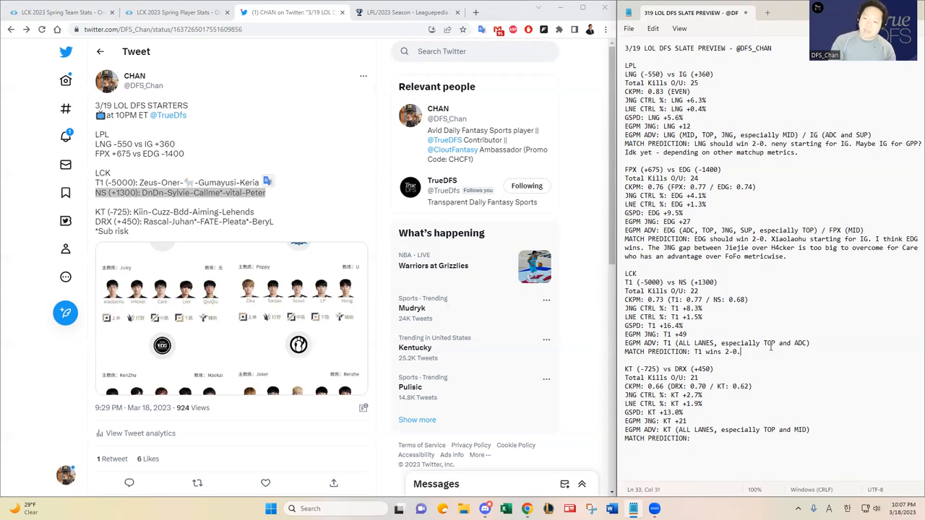
{"action": "type", "text": "T1 should have a decent kill upside."}
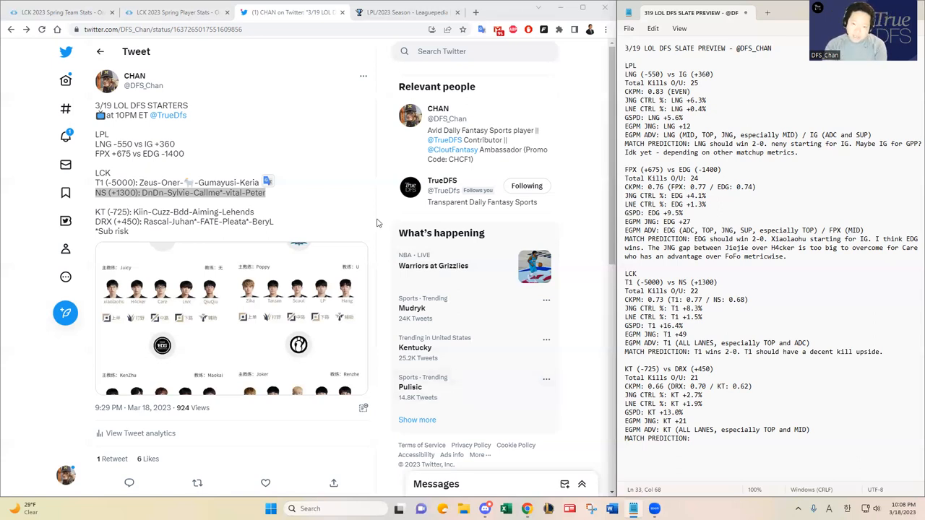
- Note that Keria is the first-ever SUP Split MVP and talked about it in his interview
{"action": "double_click", "coordinate": [251, 182]}
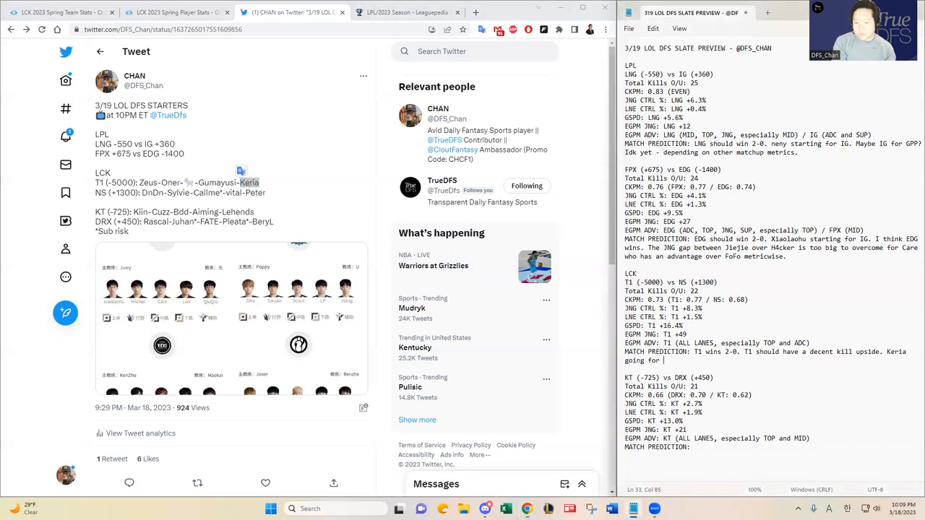
{"action": "type", "text": "that player of sp"}
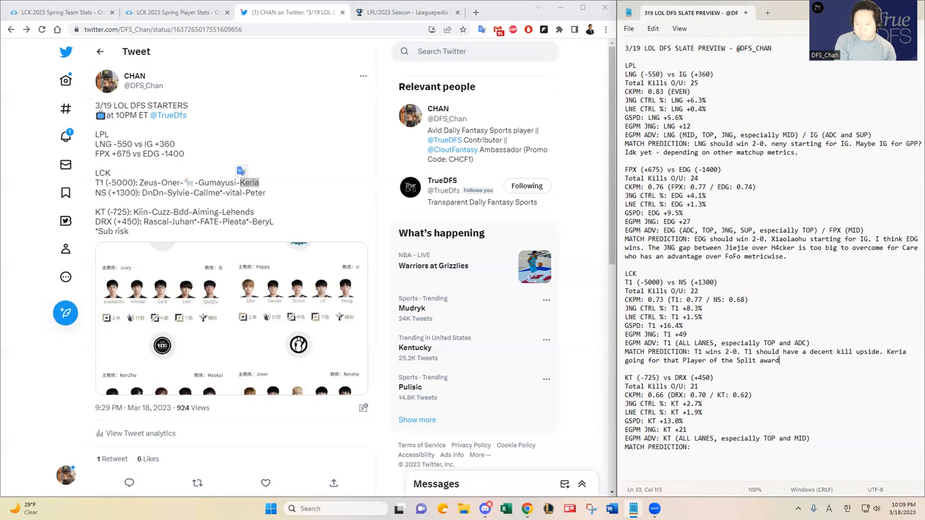
{"action": "type", "text": "as the first-ever"}
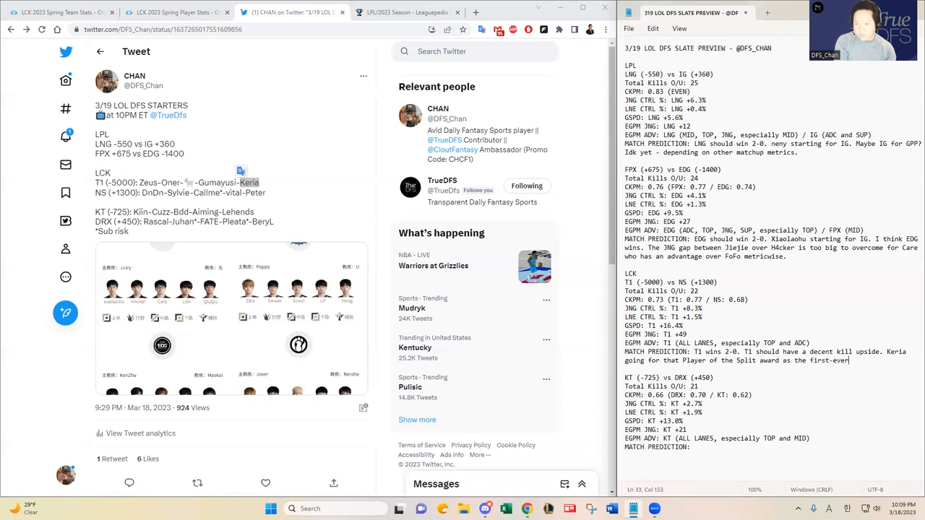
{"action": "type", "text": "SUP player in the LCK history."}
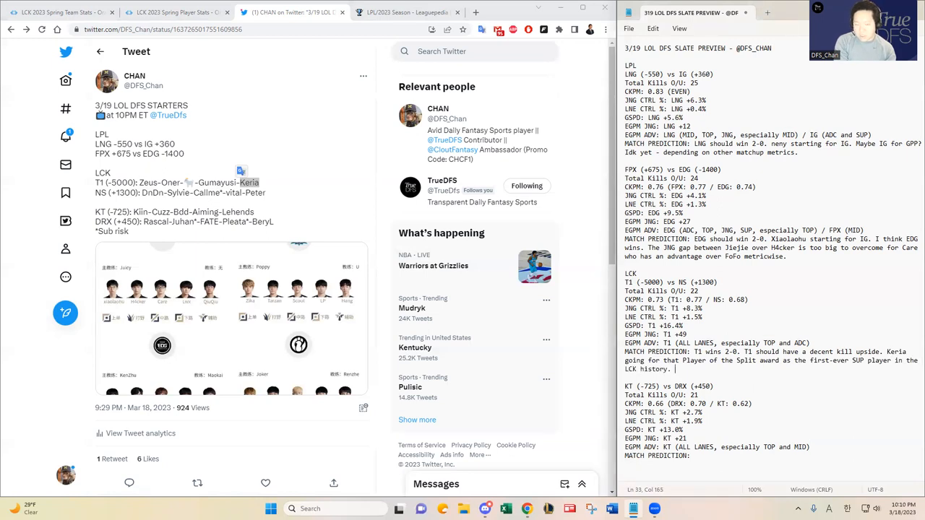
{"action": "type", "text": "He talked about"}
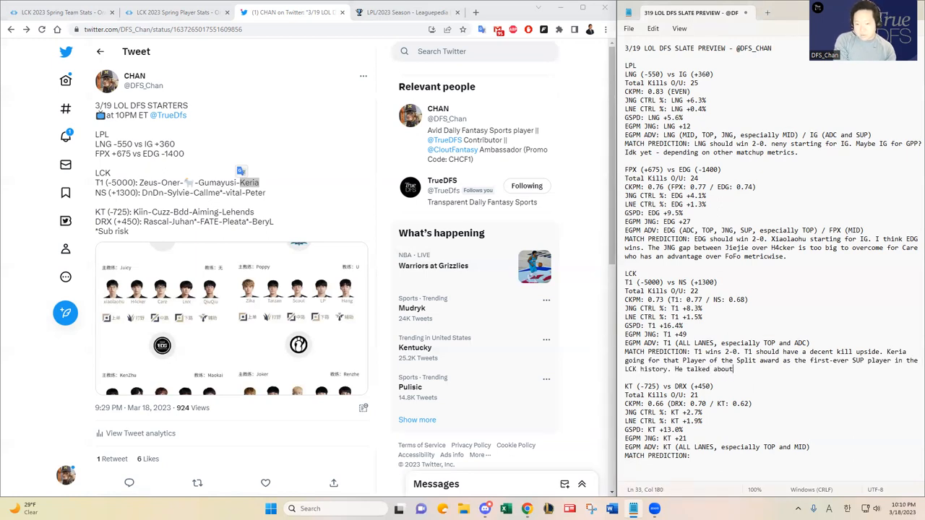
{"action": "type", "text": "this during his interview, so I will likely"}
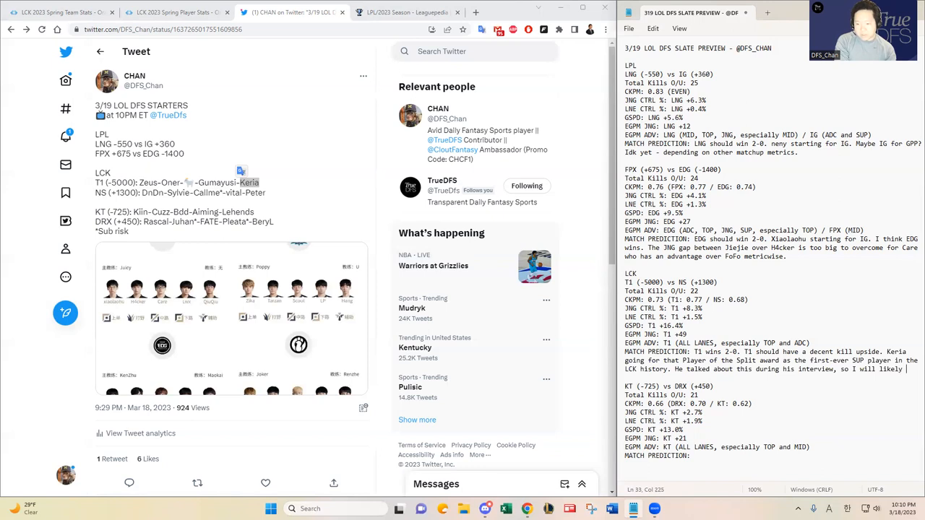
- Finish with 'prioritize Keria in T1 stacks.' and move on toward the KT vs DRX section
{"action": "type", "text": "prioritize Keria i"}
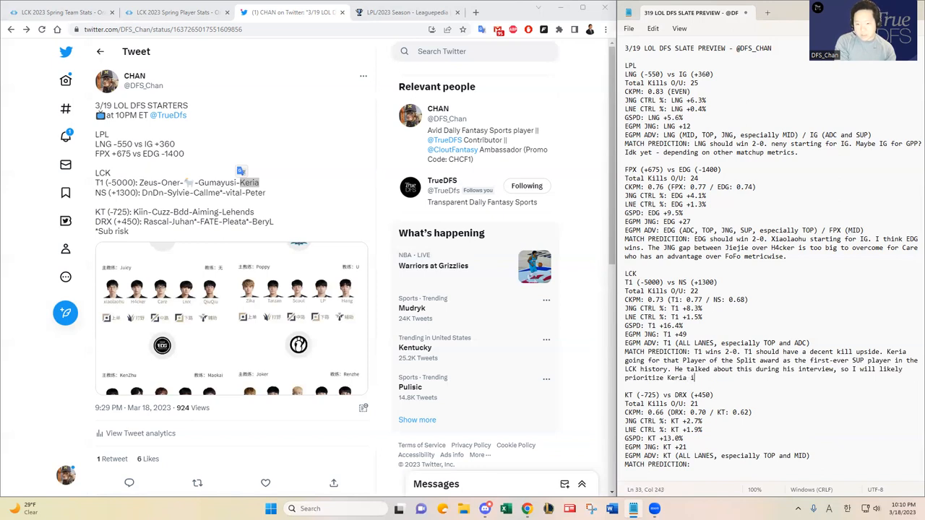
{"action": "type", "text": "n T1 stacks."}
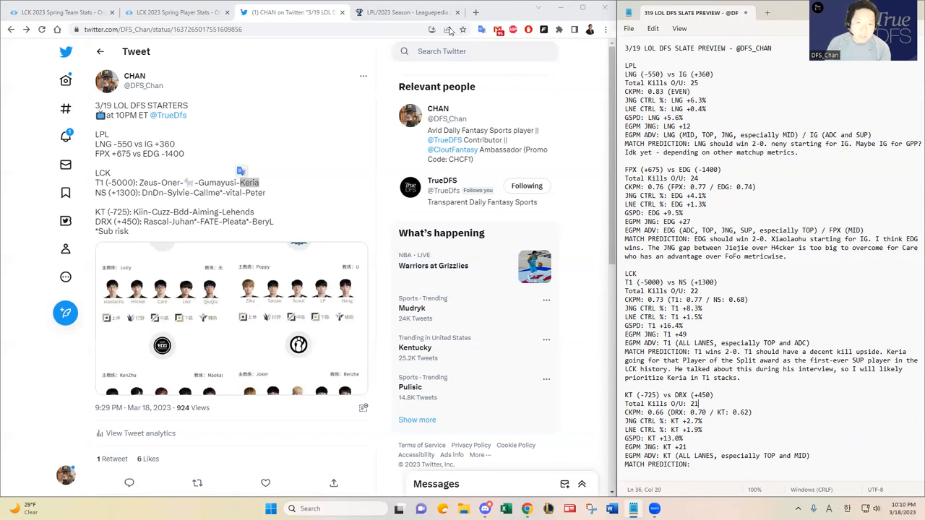
{"action": "left_click", "coordinate": [405, 12]}
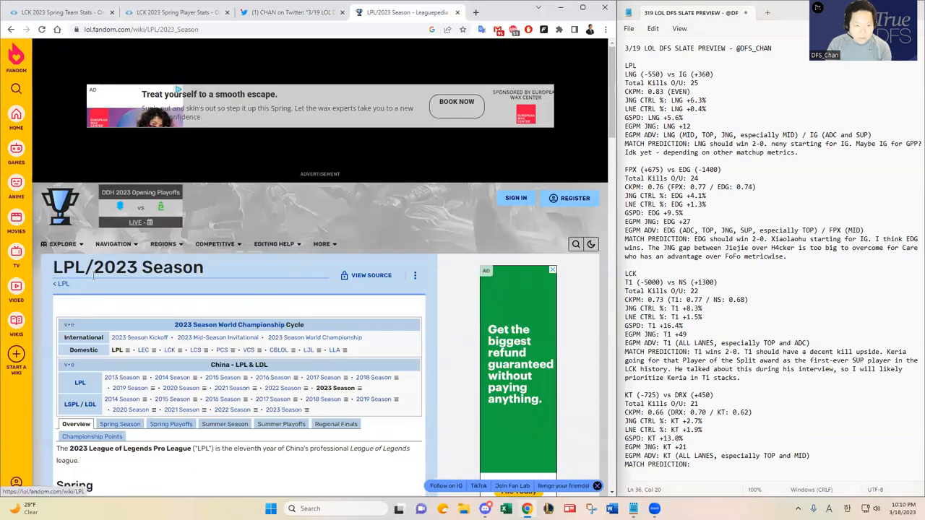
- Search 'lck 2023 standings' and view the LCK 2023 Spring standings on Leaguepedia
{"action": "left_click", "coordinate": [145, 28]}
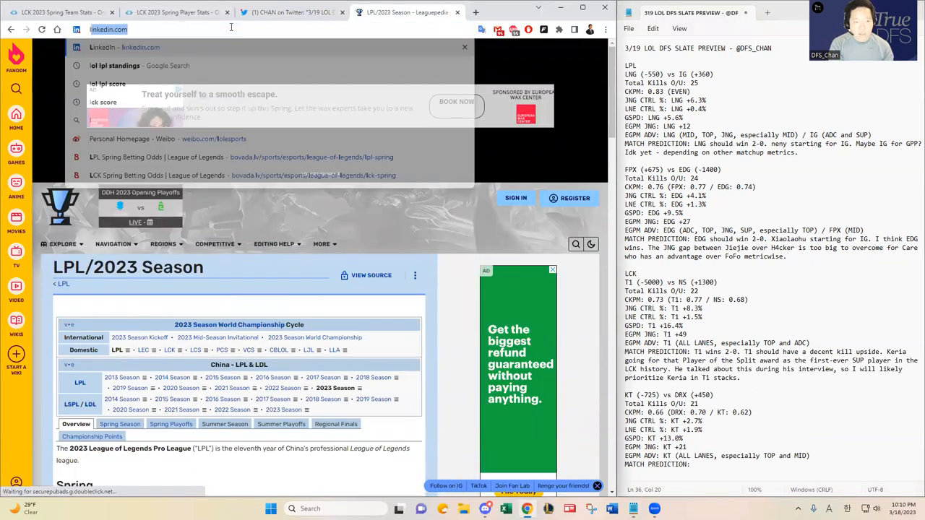
{"action": "type", "text": "lck 2023 standings"}
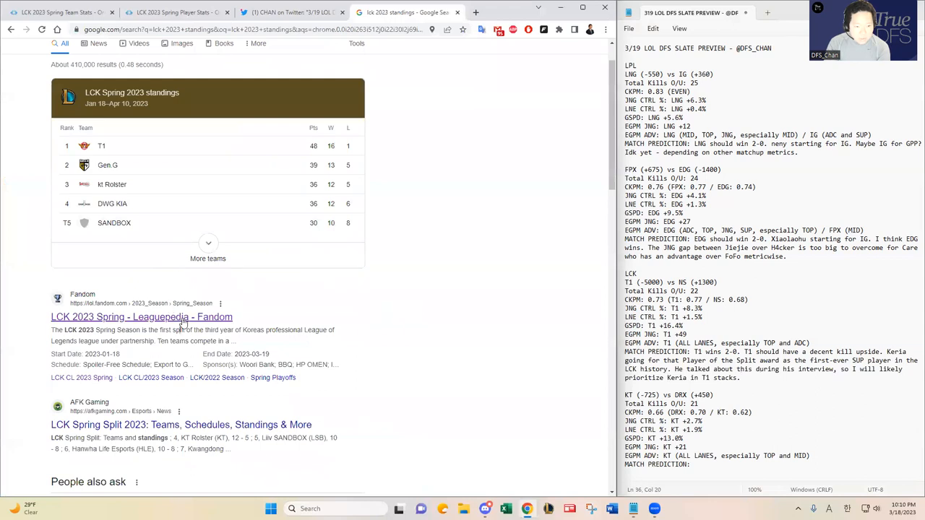
{"action": "left_click", "coordinate": [141, 316]}
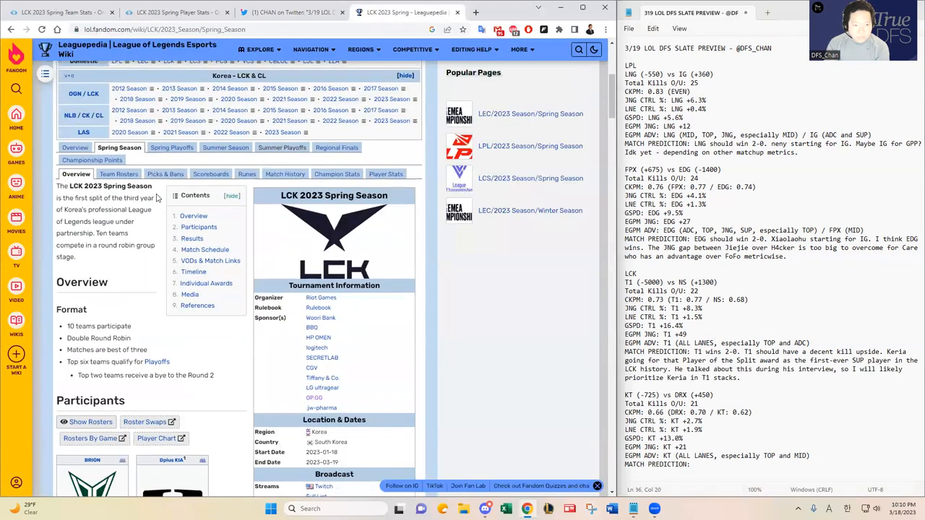
{"action": "scroll", "scroll_direction": "down", "scroll_amount": 3}
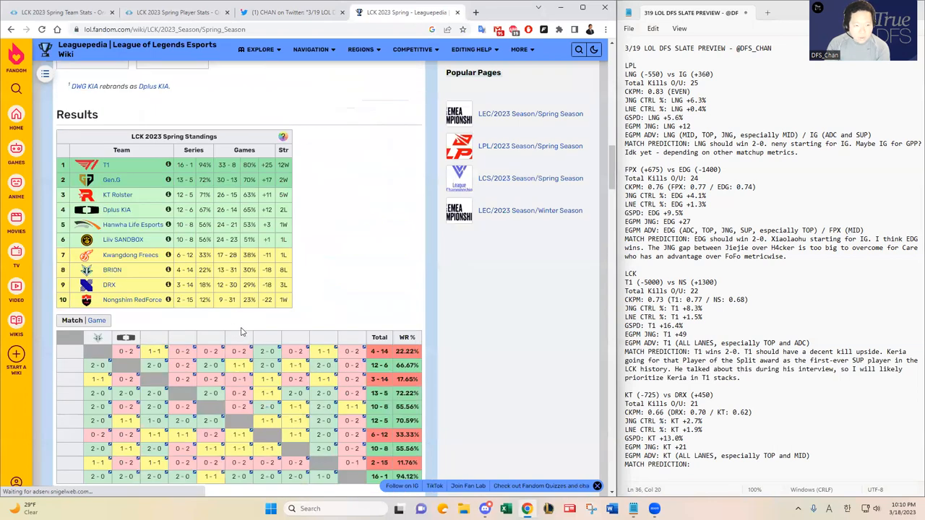
{"action": "scroll", "scroll_direction": "up", "scroll_amount": 3}
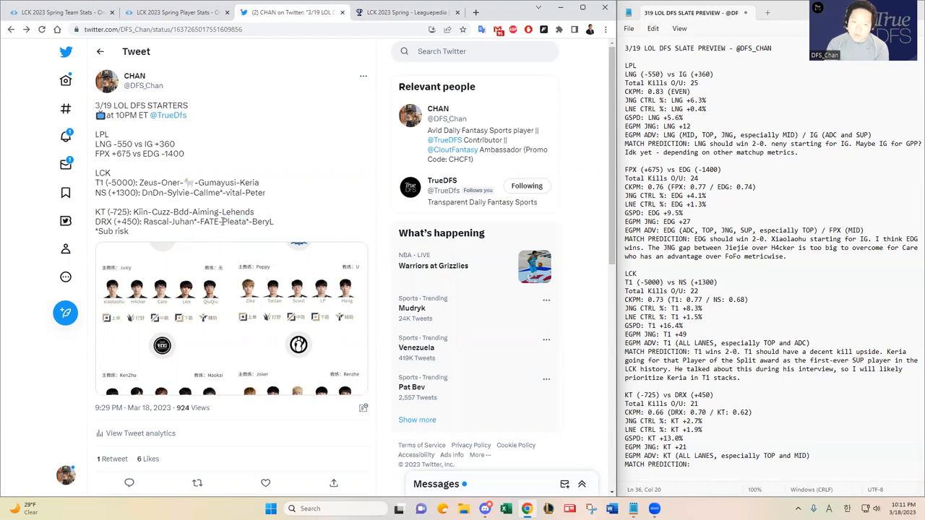
- Read a DRX player name in the starters tweet, then return to the LCK standings page
{"action": "double_click", "coordinate": [237, 222]}
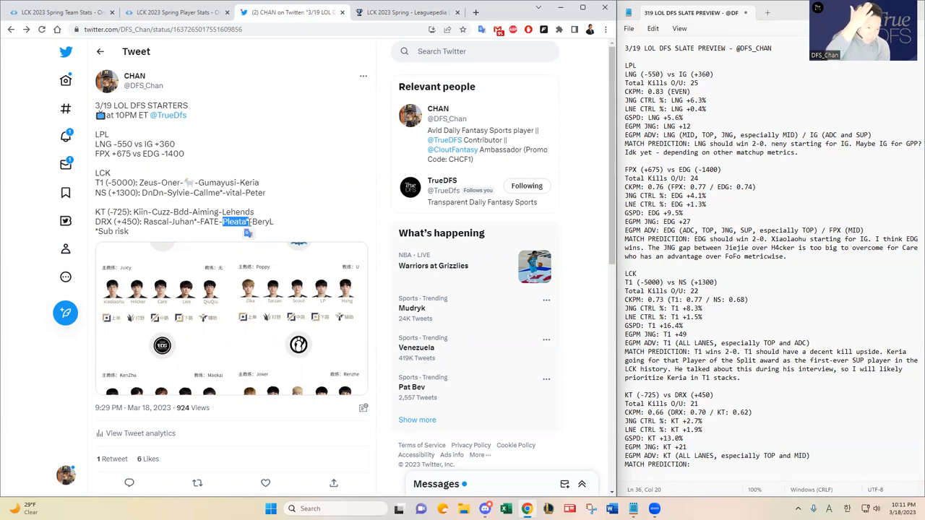
{"action": "mouse_move", "coordinate": [229, 202]}
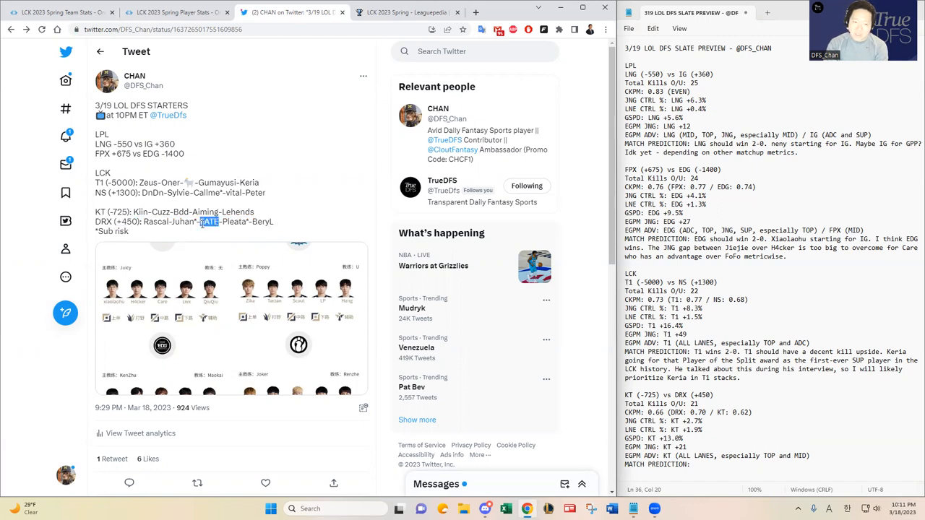
{"action": "left_click", "coordinate": [406, 11]}
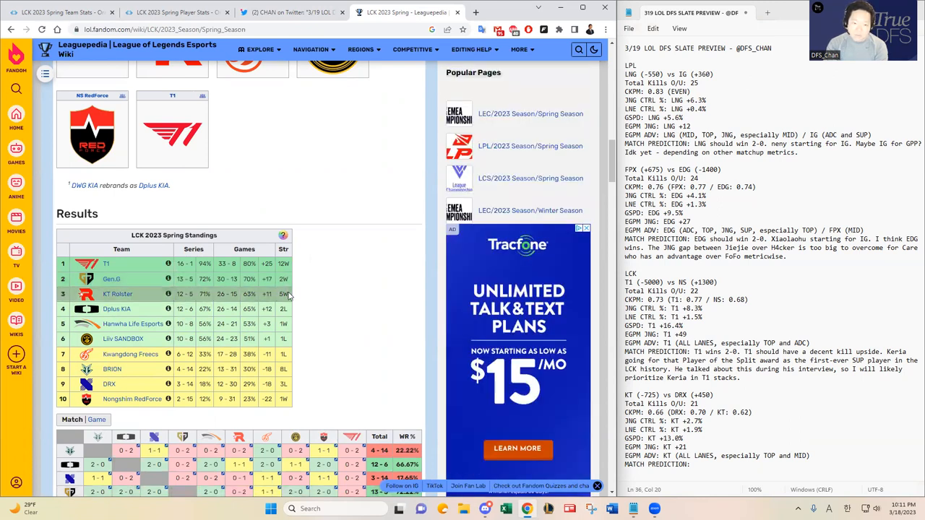
{"action": "mouse_move", "coordinate": [300, 298]}
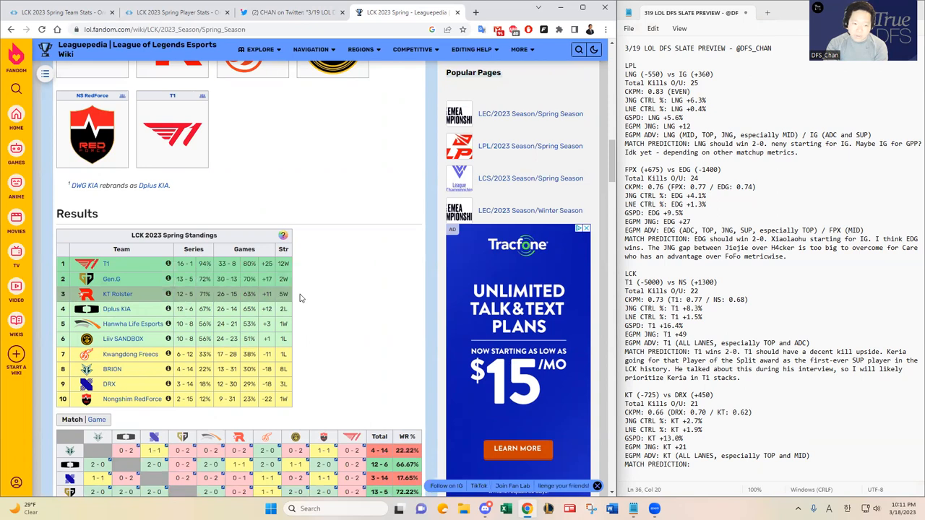
- Review KT Rolster and DRX in the standings table and return to the slate preview notes
{"action": "left_click", "coordinate": [312, 49]}
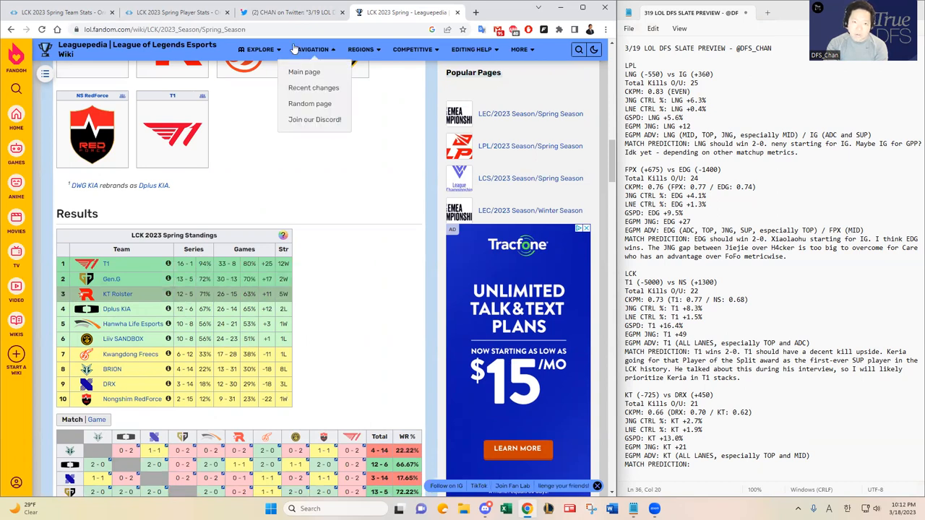
{"action": "left_click", "coordinate": [289, 11]}
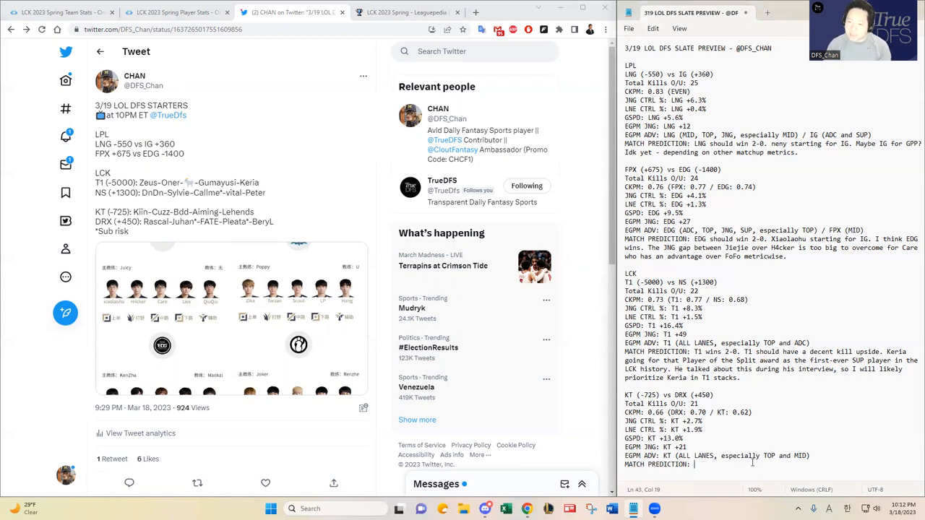
- Write 'Technically, this is the lowest kill upside matchup.' in the KT vs DRX prediction
{"action": "type", "text": "Technically, this is the lowest kill upside matchup."}
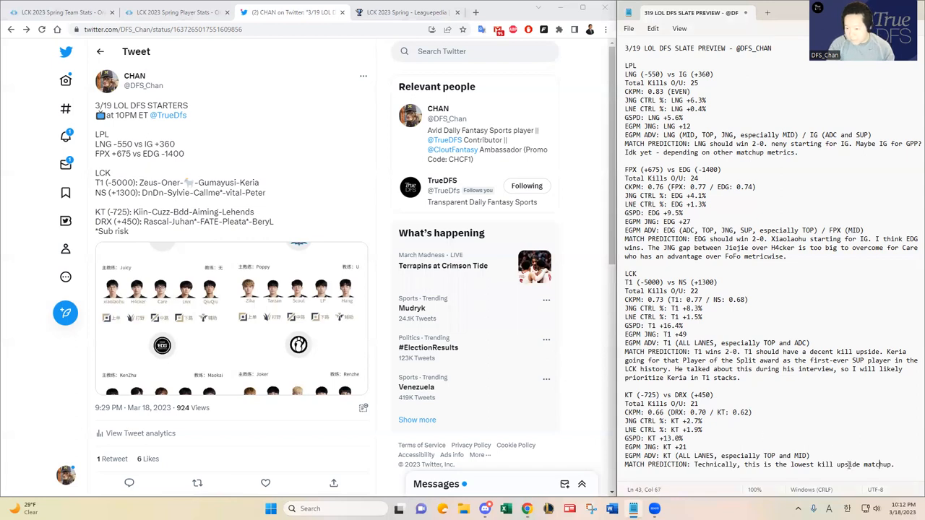
{"action": "left_click", "coordinate": [693, 465]}
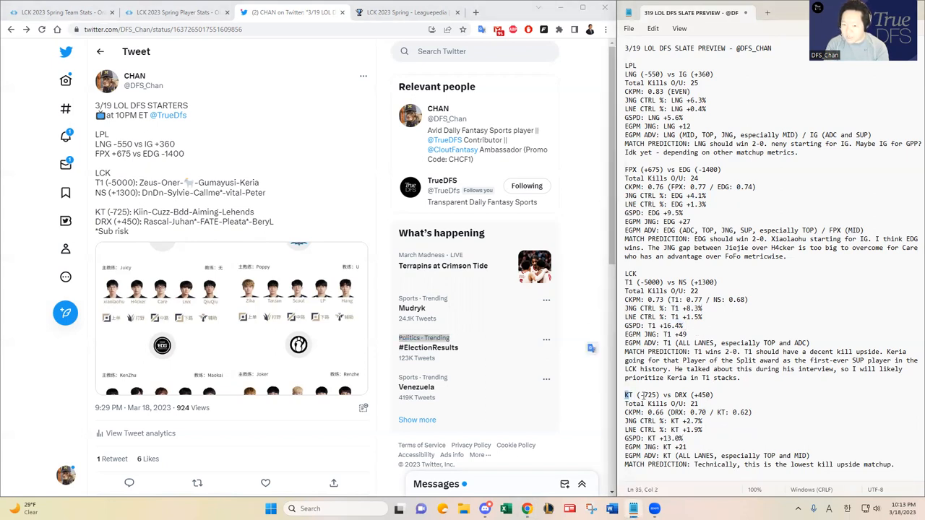
- Add 'KT wins 2-0.' at the start of the KT vs DRX prediction
{"action": "left_click", "coordinate": [404, 11]}
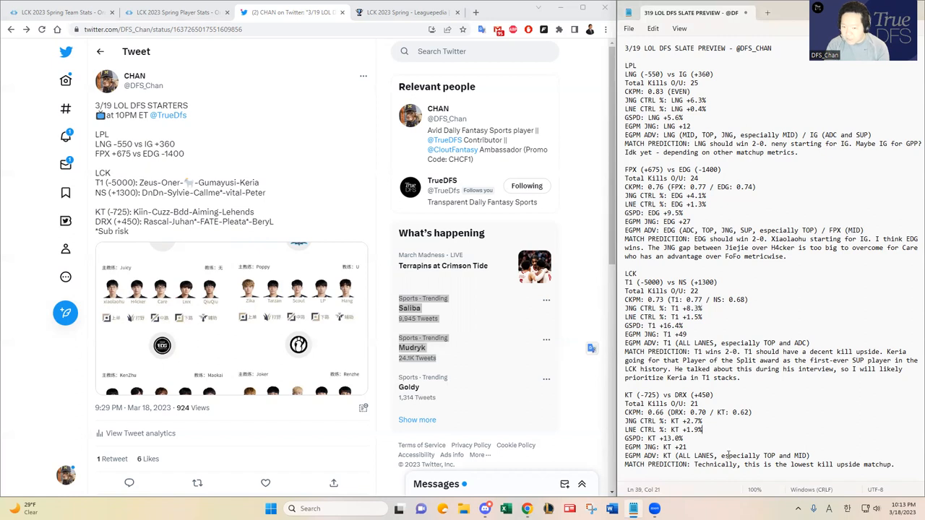
{"action": "left_click", "coordinate": [673, 455]}
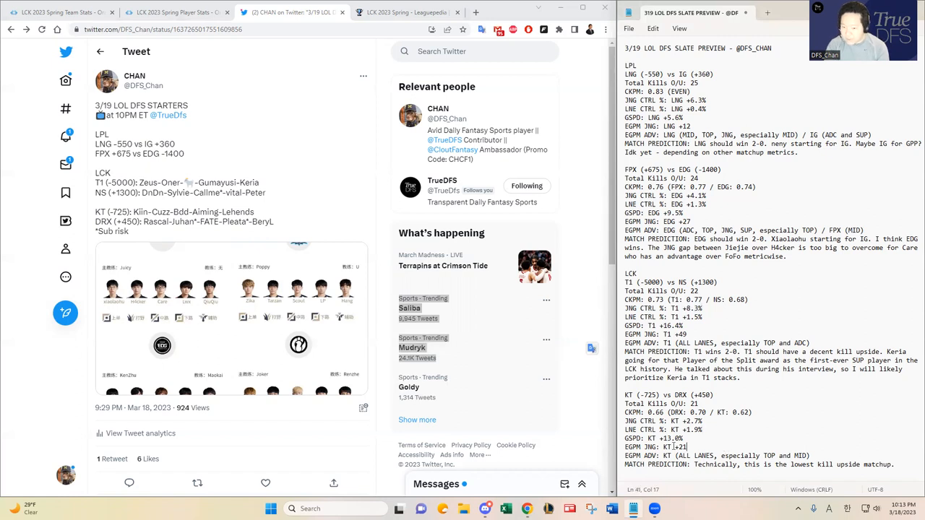
{"action": "double_click", "coordinate": [670, 447]}
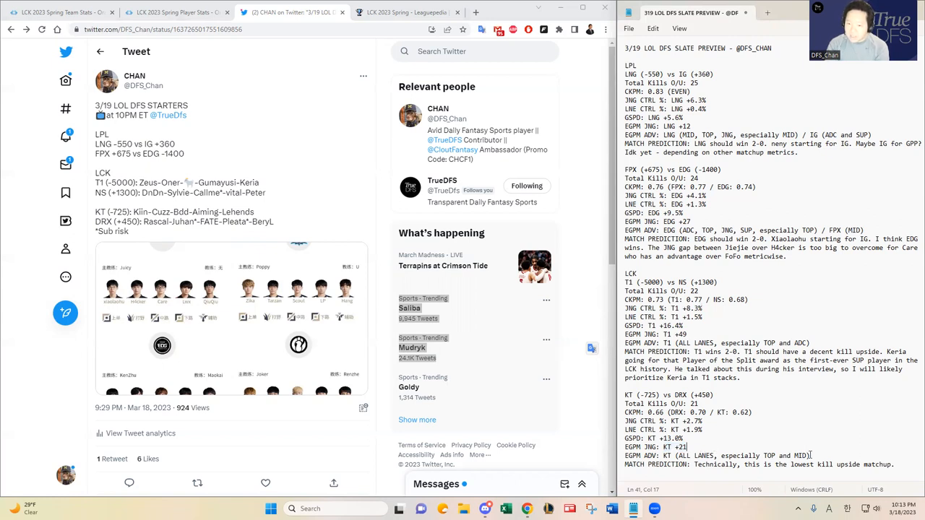
{"action": "left_click_drag", "start_coordinate": [662, 455], "coordinate": [809, 455]}
{"action": "type", "text": " KT wins 2-0."}
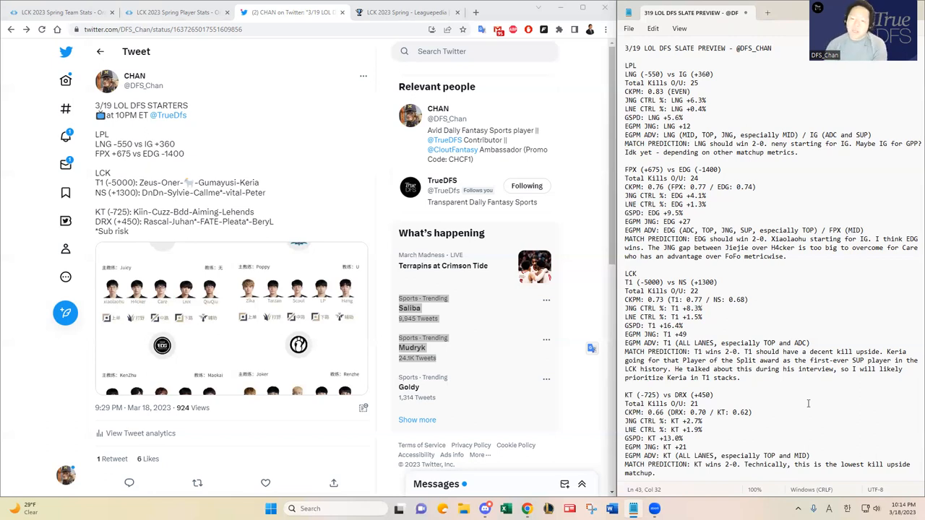
{"action": "double_click", "coordinate": [690, 281]}
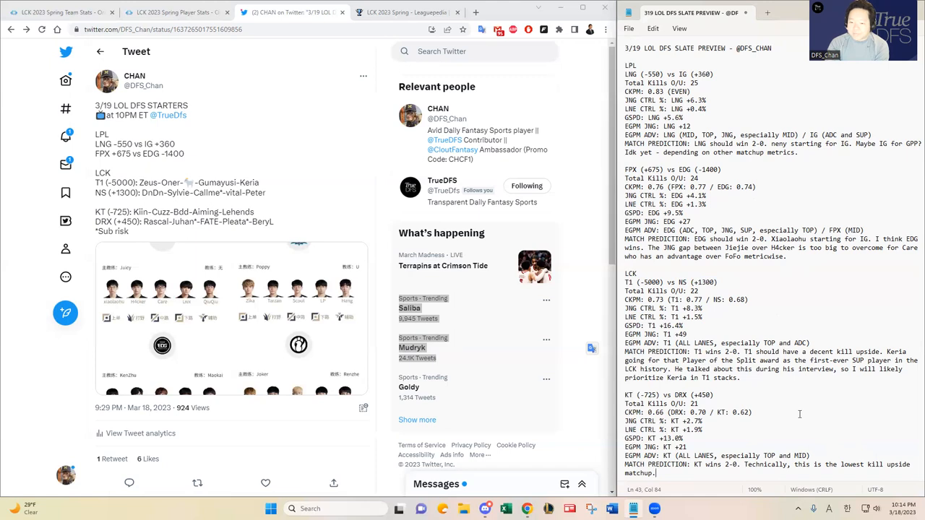
{"action": "left_click_drag", "start_coordinate": [626, 394], "coordinate": [654, 473]}
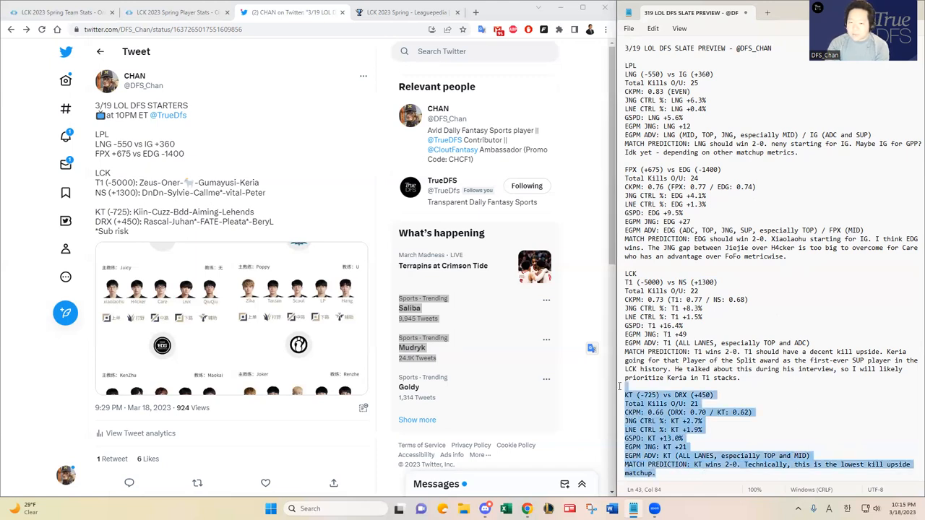
{"action": "left_click", "coordinate": [726, 474]}
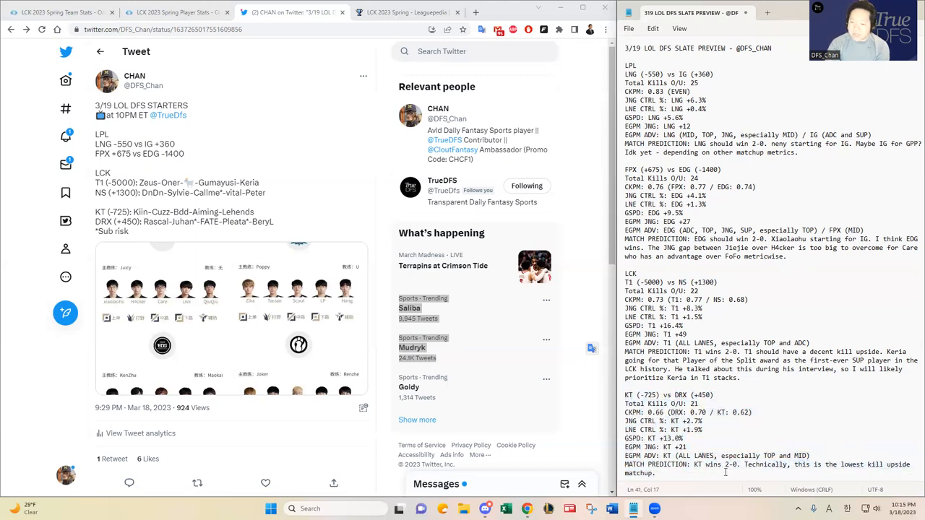
{"action": "double_click", "coordinate": [693, 394]}
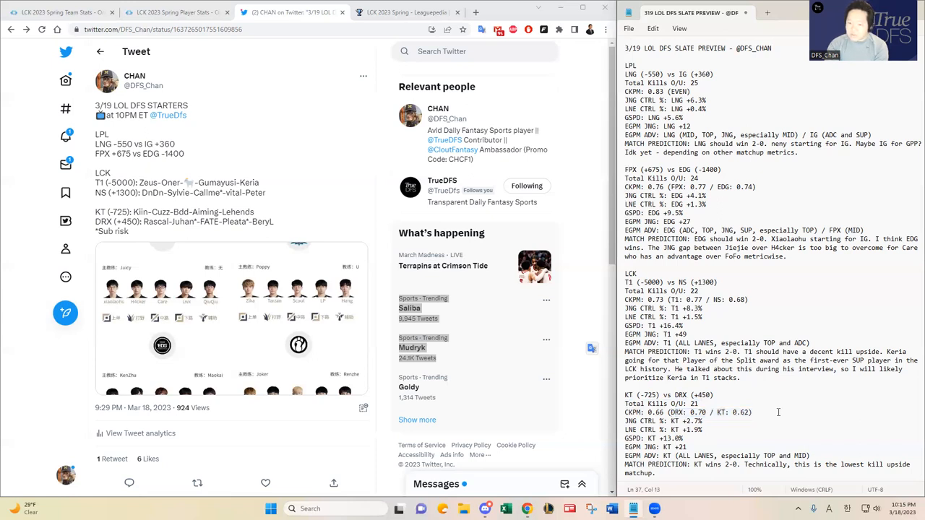
{"action": "left_click", "coordinate": [782, 428]}
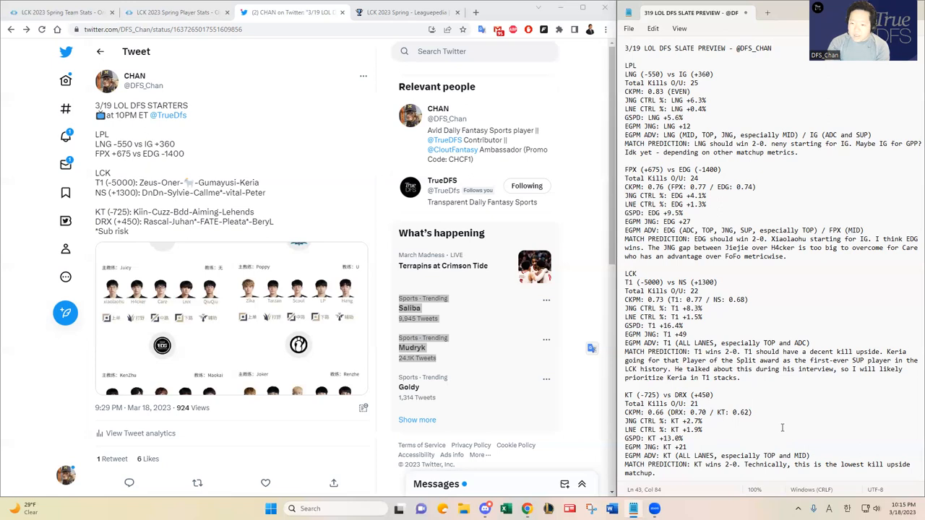